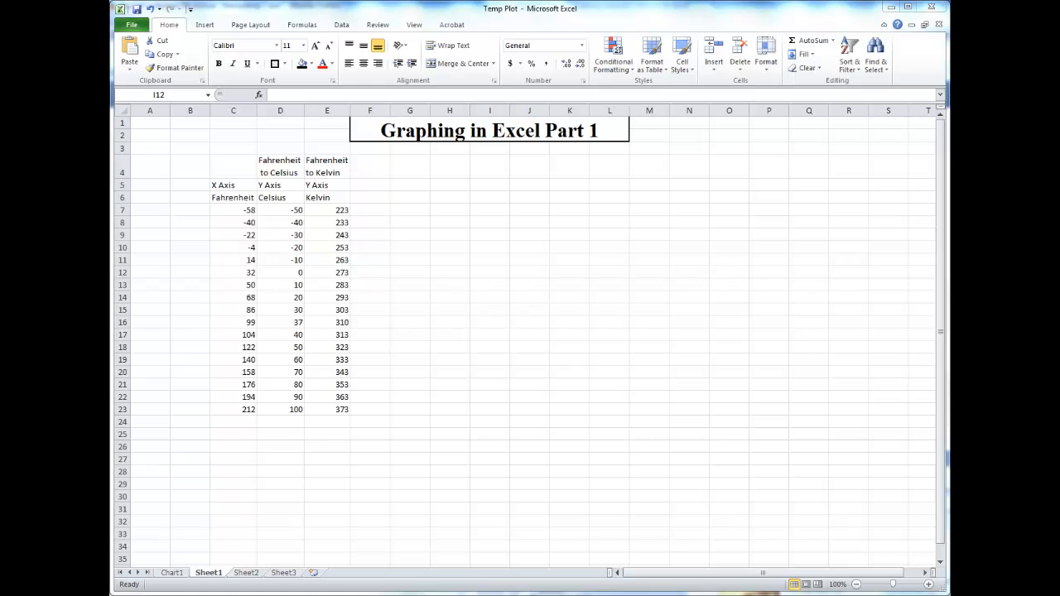
pyautogui.moveTo(204, 524)
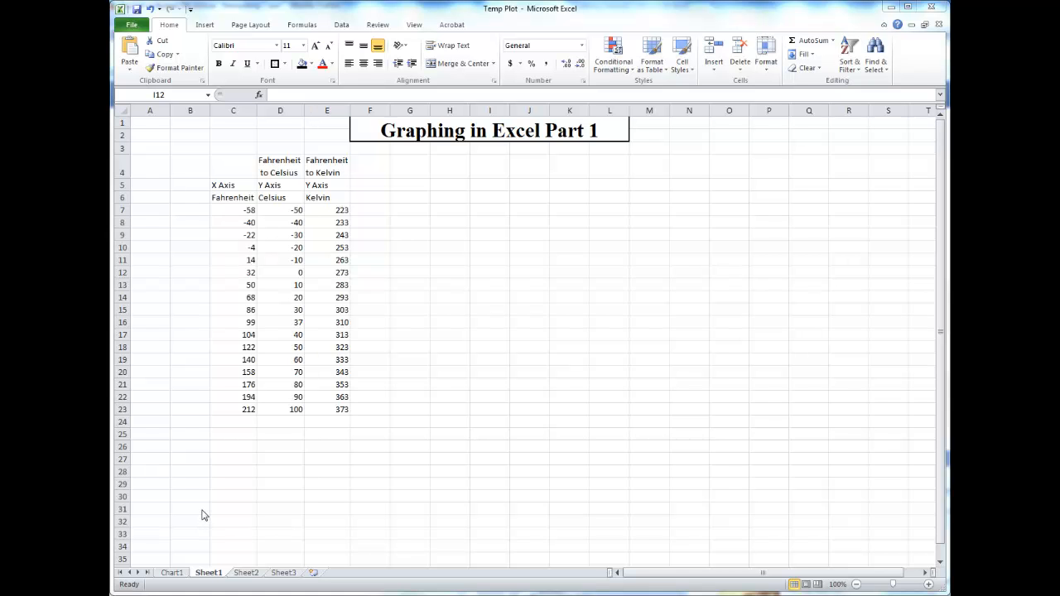
pyautogui.moveTo(437, 332)
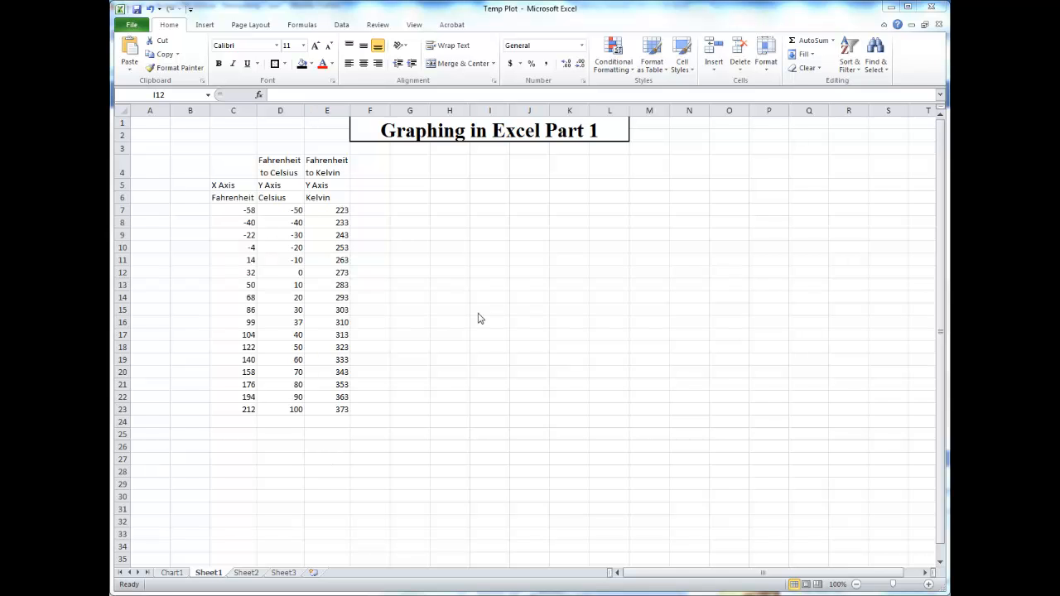
pyautogui.moveTo(371, 281)
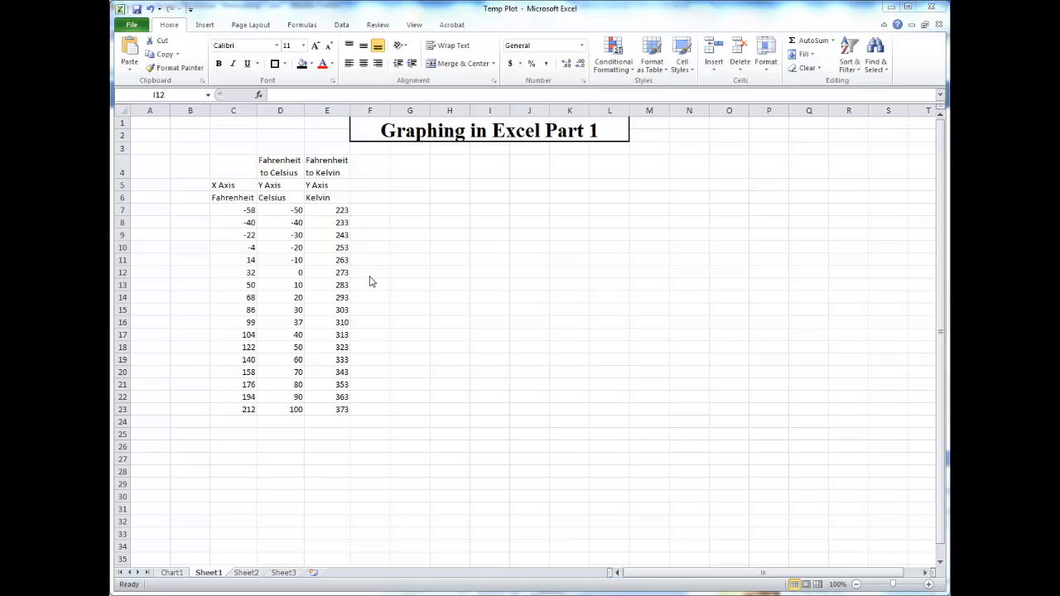
pyautogui.moveTo(398, 281)
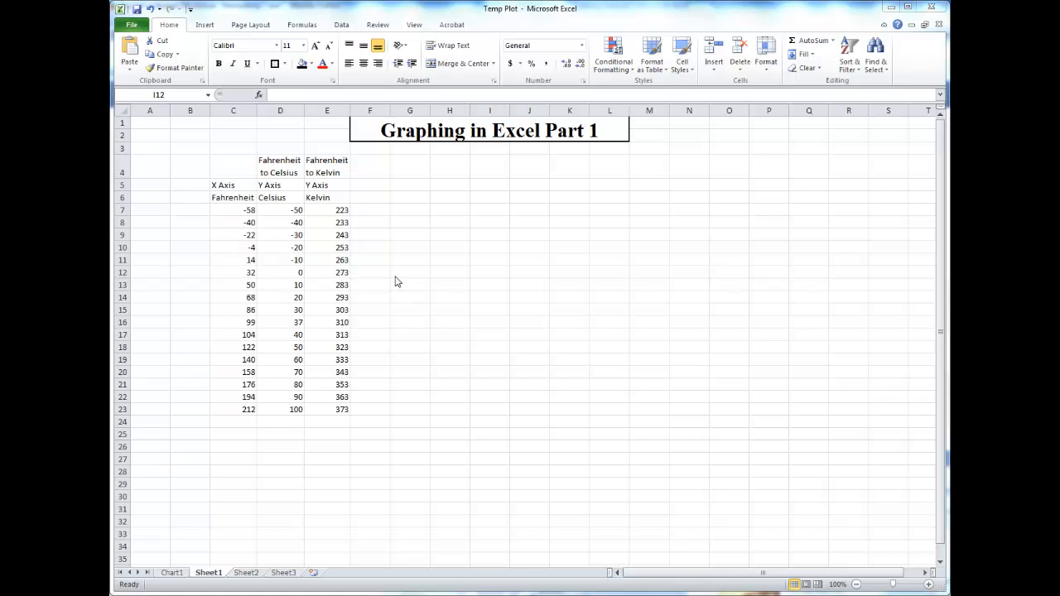
pyautogui.moveTo(411, 338)
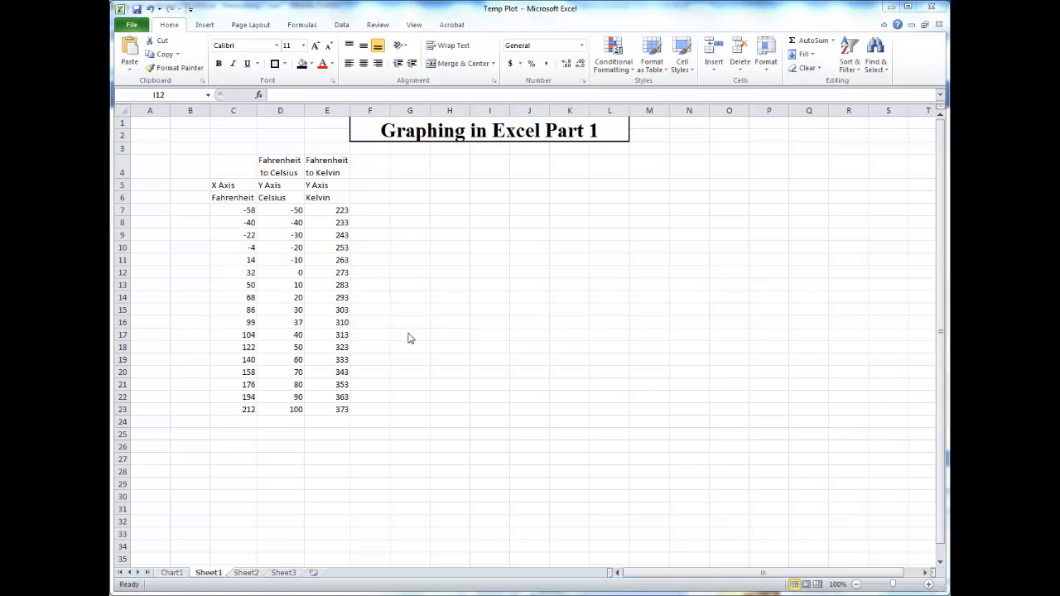
pyautogui.moveTo(408, 342)
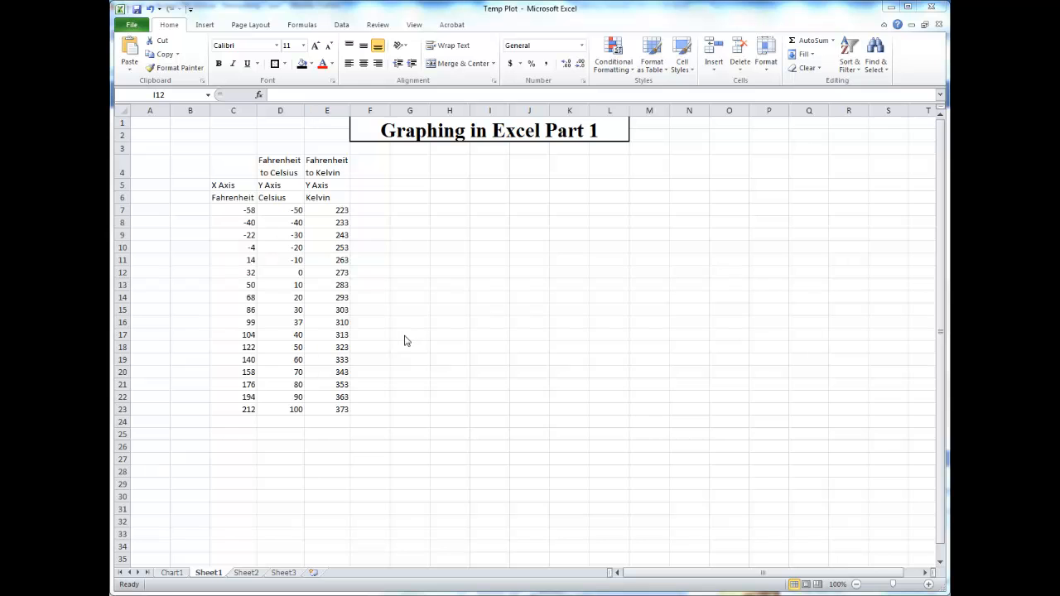
pyautogui.moveTo(290, 378)
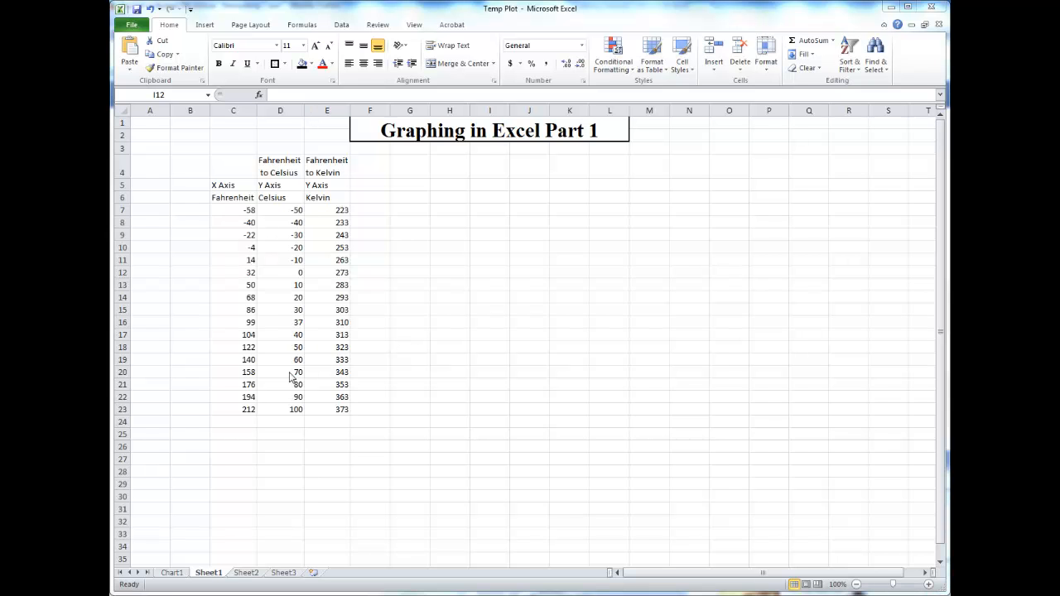
pyautogui.moveTo(275, 375)
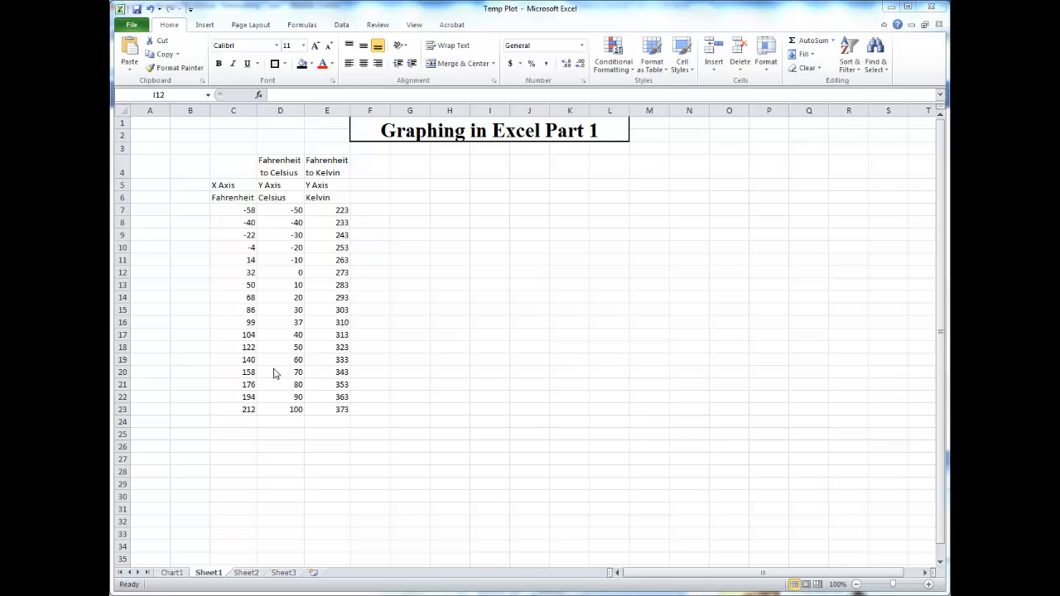
pyautogui.moveTo(348, 368)
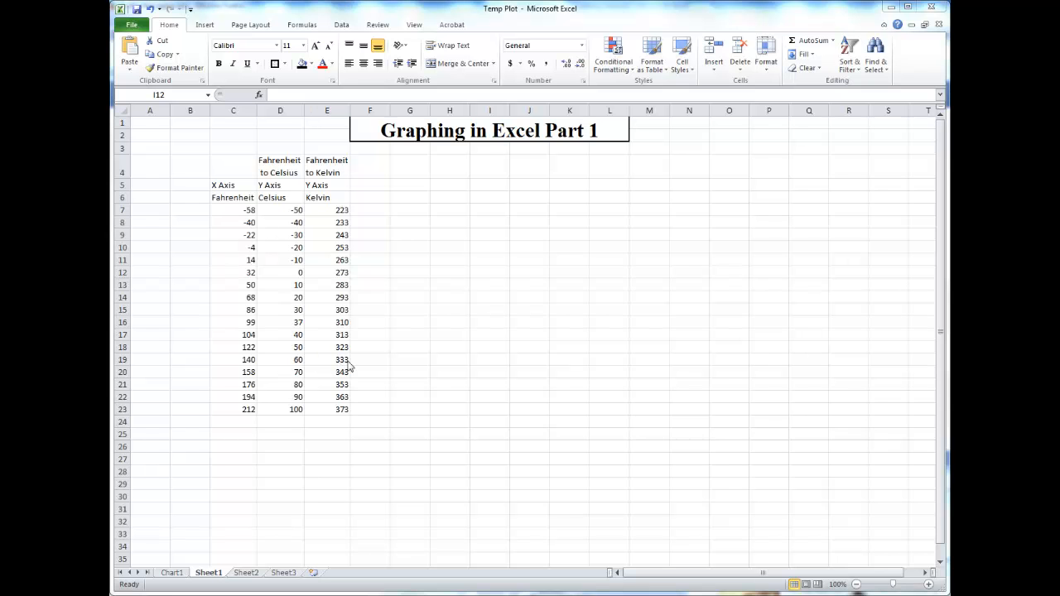
pyautogui.moveTo(261, 429)
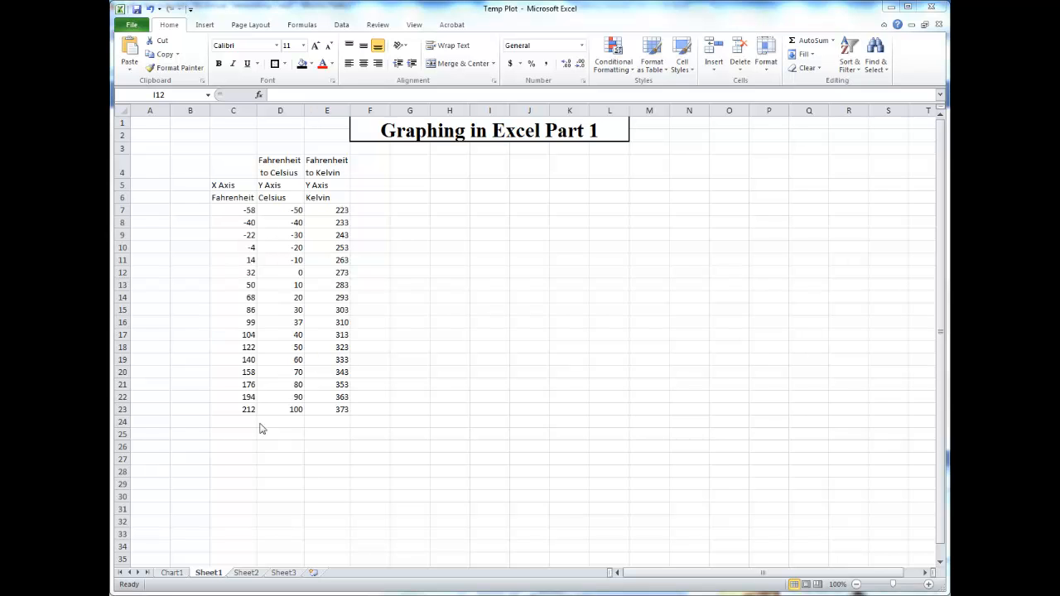
pyautogui.moveTo(320, 510)
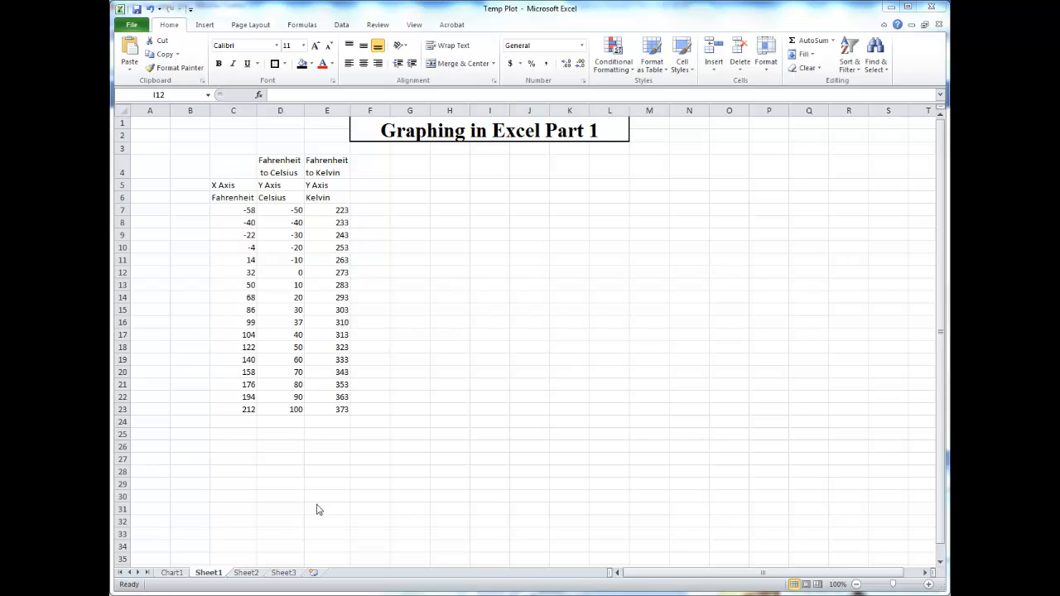
pyautogui.moveTo(396, 402)
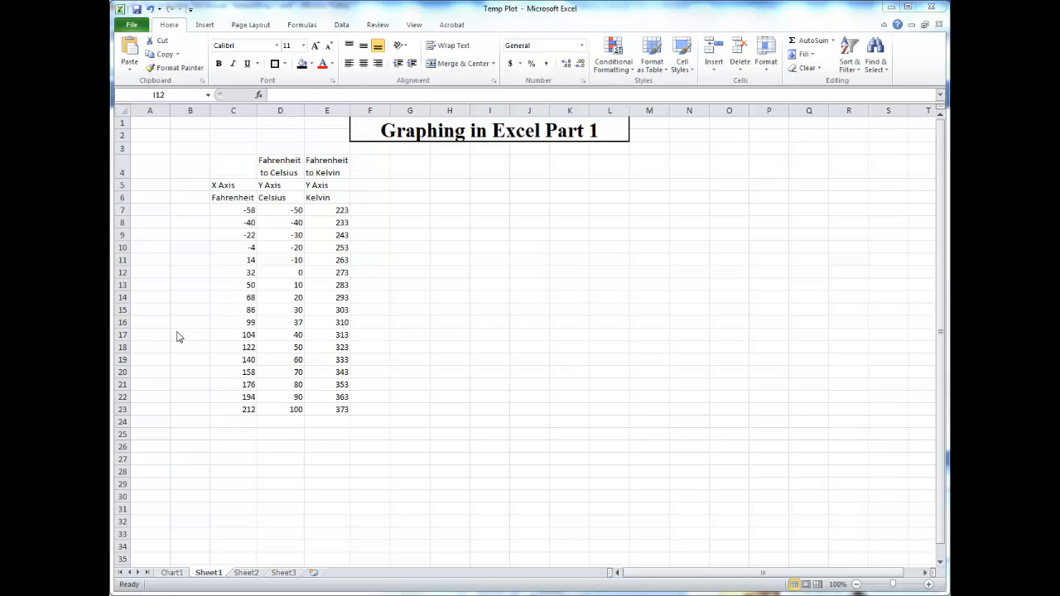
pyautogui.moveTo(245, 404)
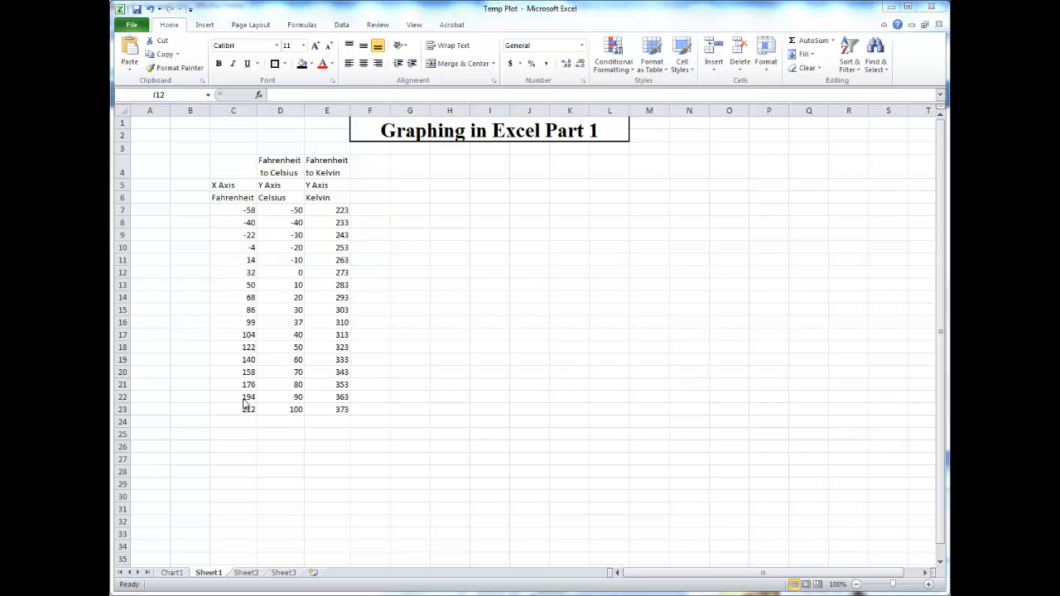
pyautogui.moveTo(169, 368)
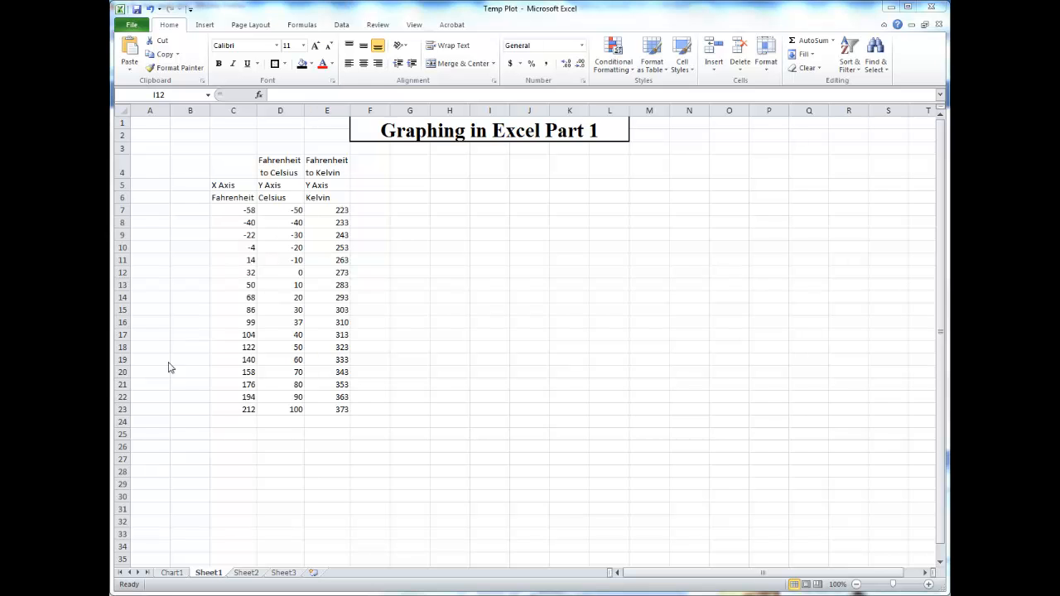
pyautogui.moveTo(363, 303)
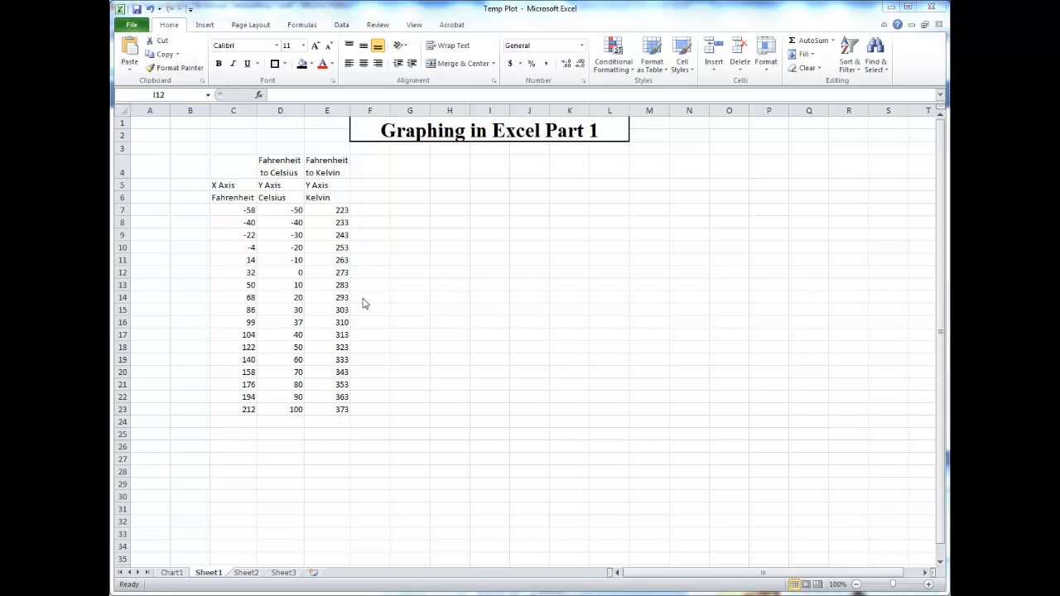
pyautogui.moveTo(189, 207)
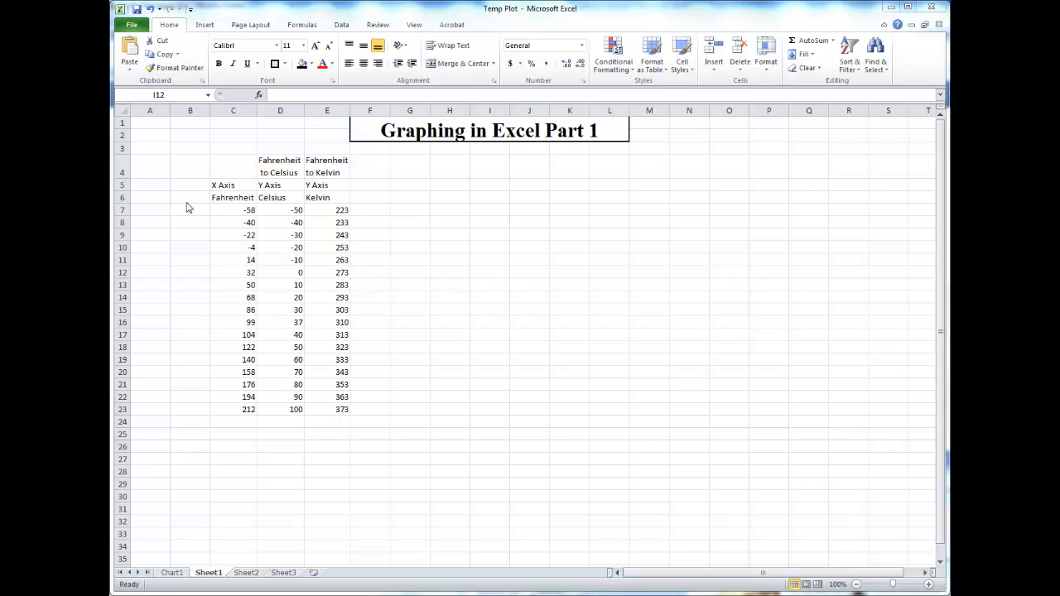
pyautogui.moveTo(536, 459)
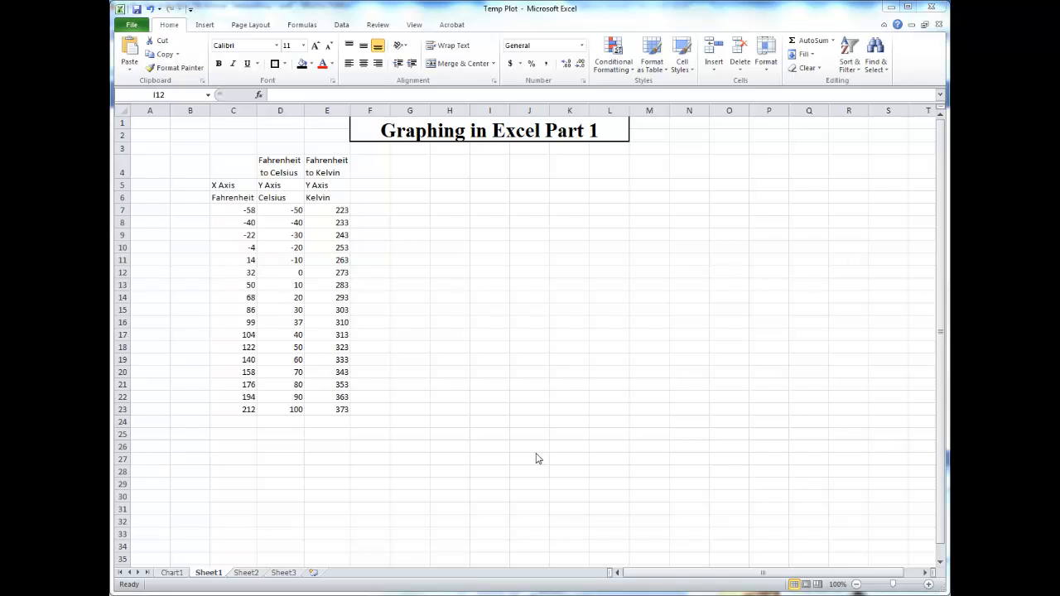
pyautogui.moveTo(514, 444)
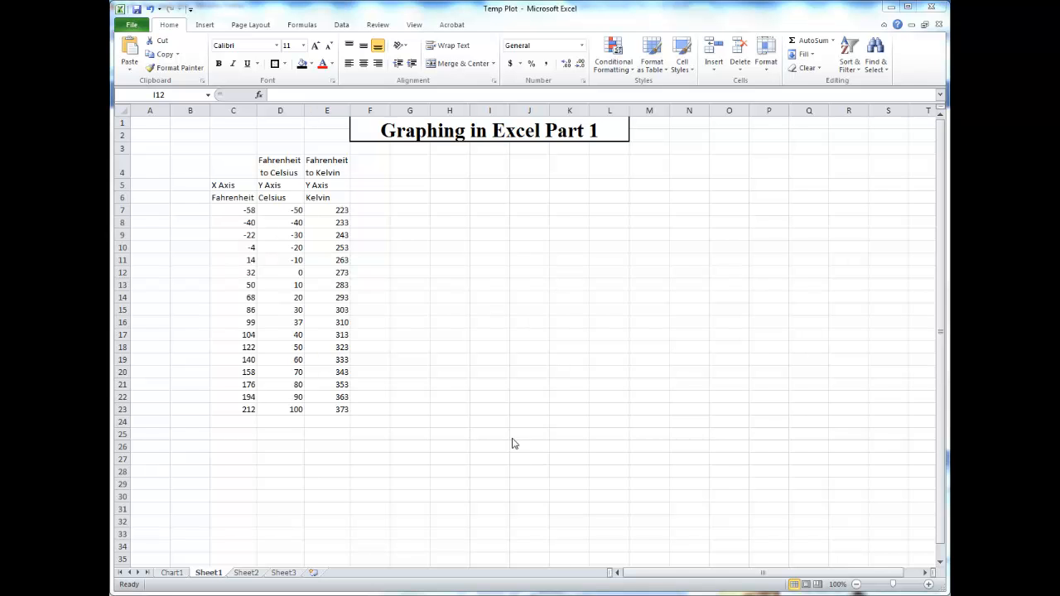
pyautogui.moveTo(500, 394)
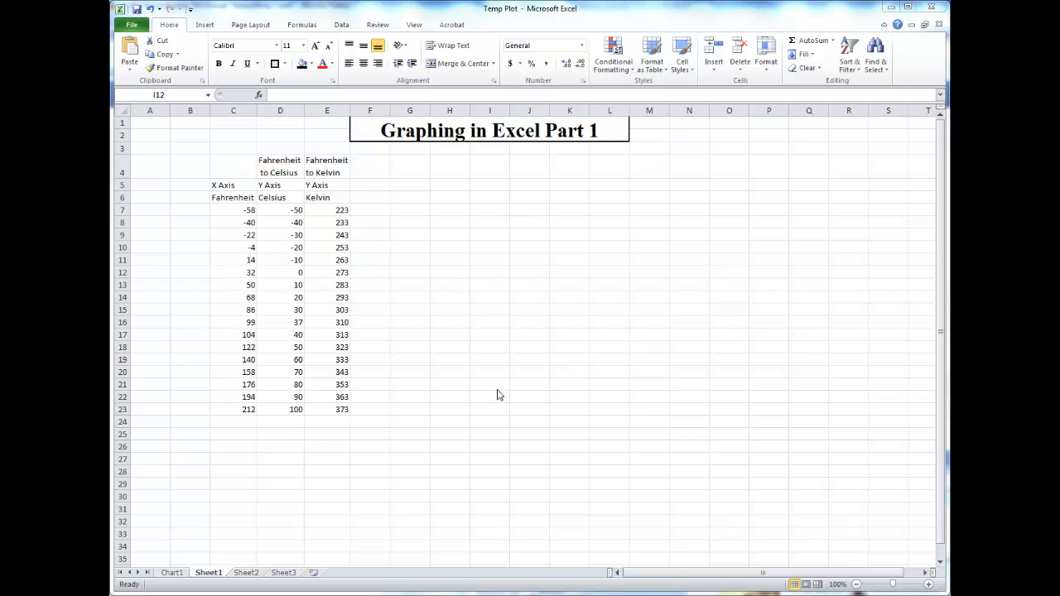
pyautogui.moveTo(918, 435)
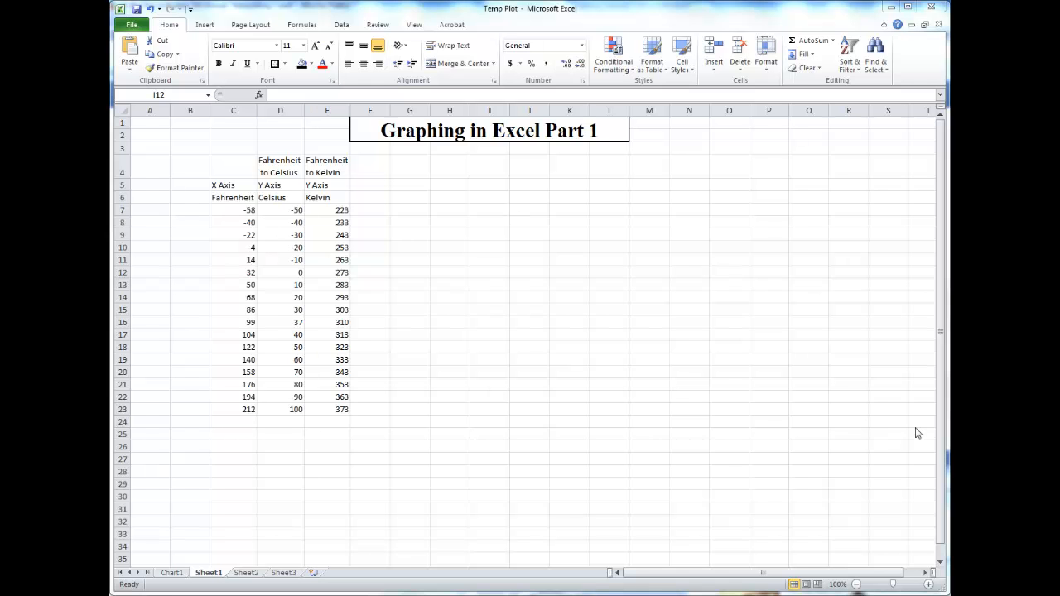
pyautogui.moveTo(825, 441)
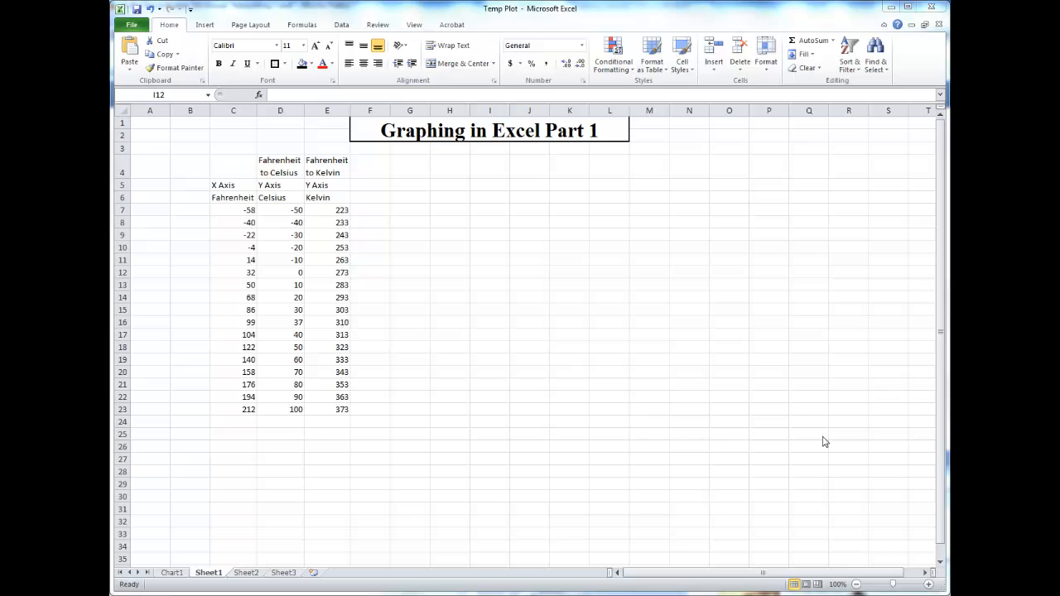
pyautogui.moveTo(244, 175)
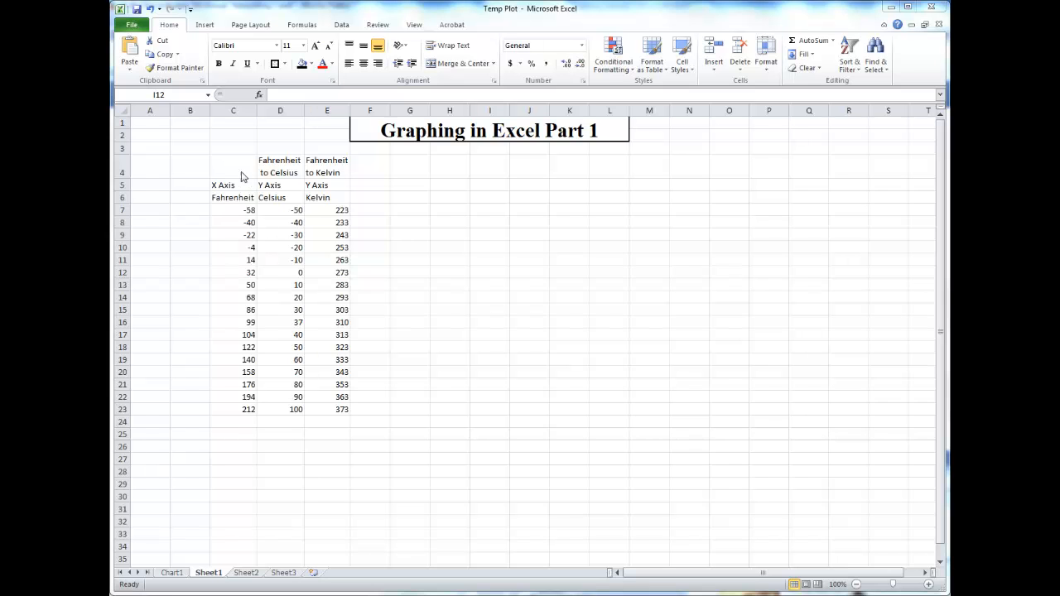
pyautogui.moveTo(229, 185)
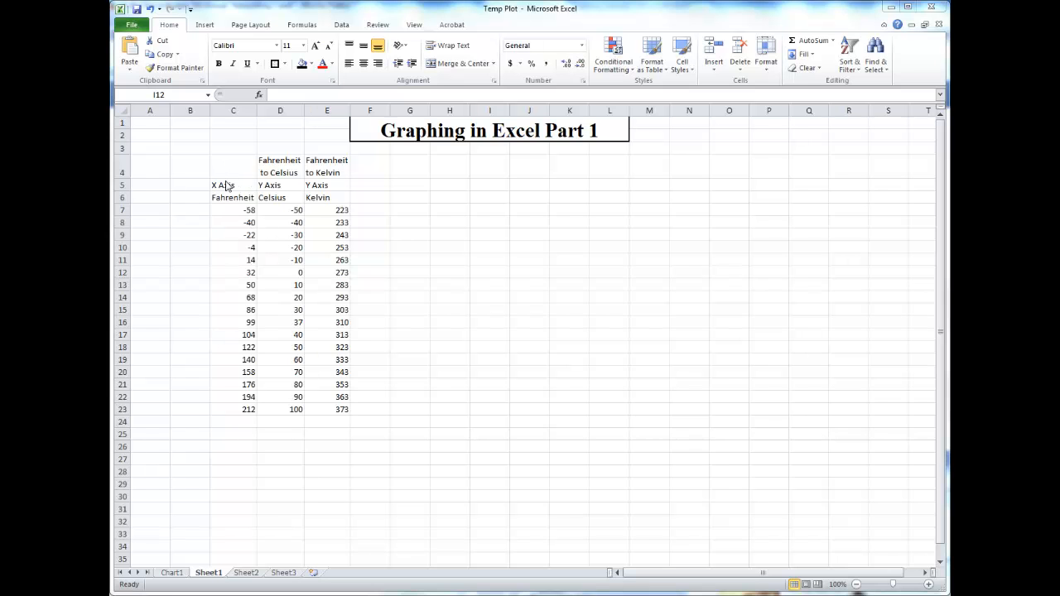
pyautogui.moveTo(313, 192)
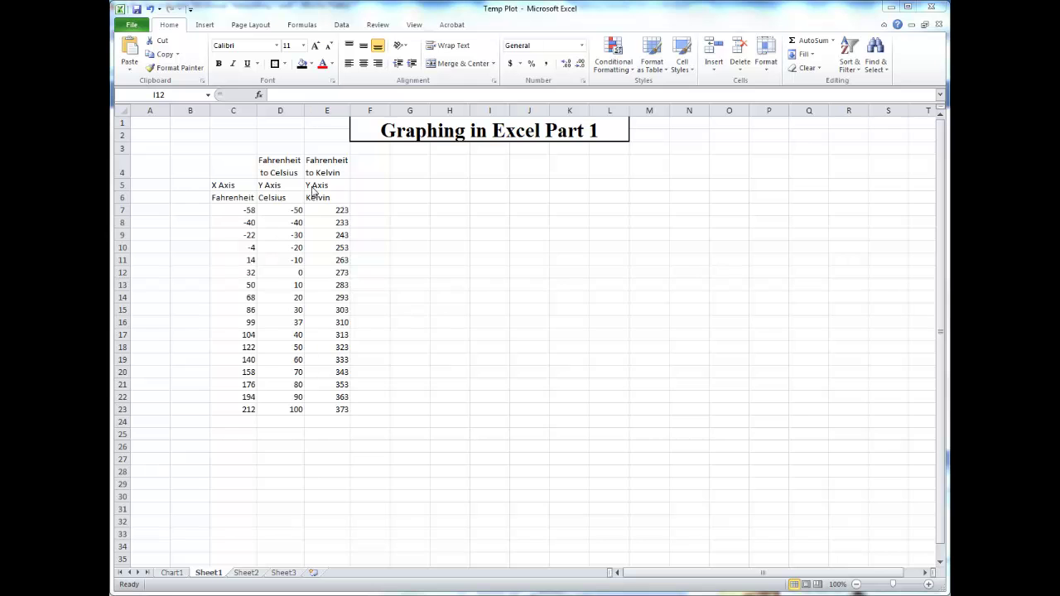
pyautogui.moveTo(325, 423)
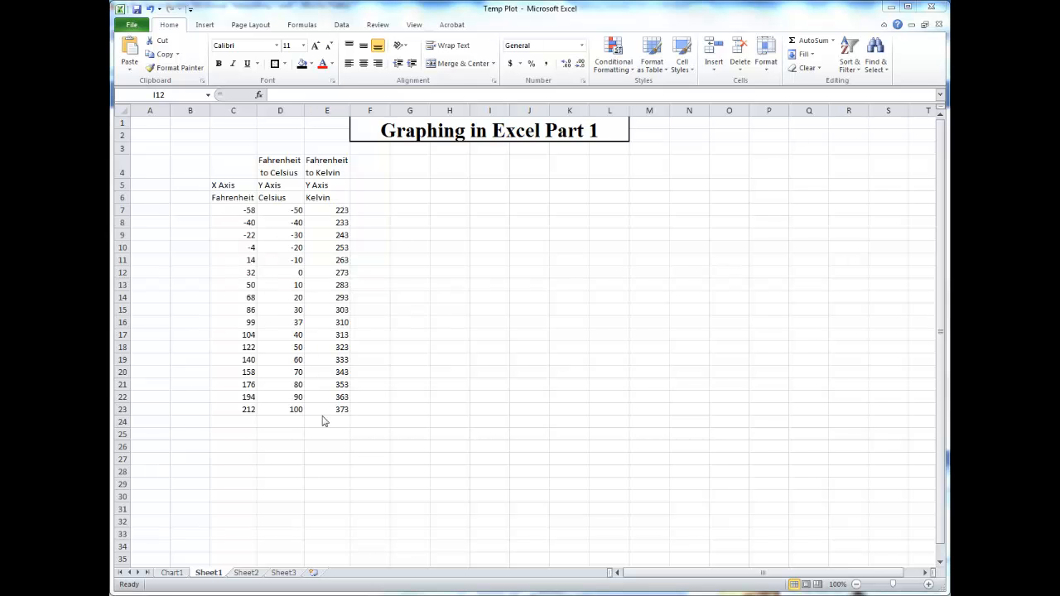
pyautogui.moveTo(566, 261)
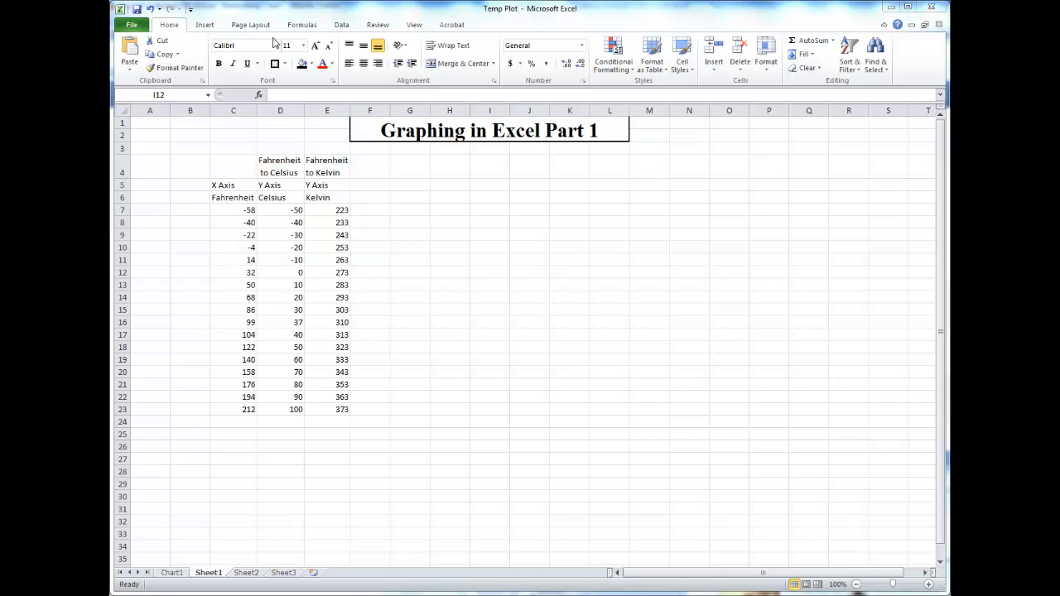
# Step: Insert an empty Scatter with Straight Lines and Markers chart beside the temperature table
pyautogui.click(490, 272)
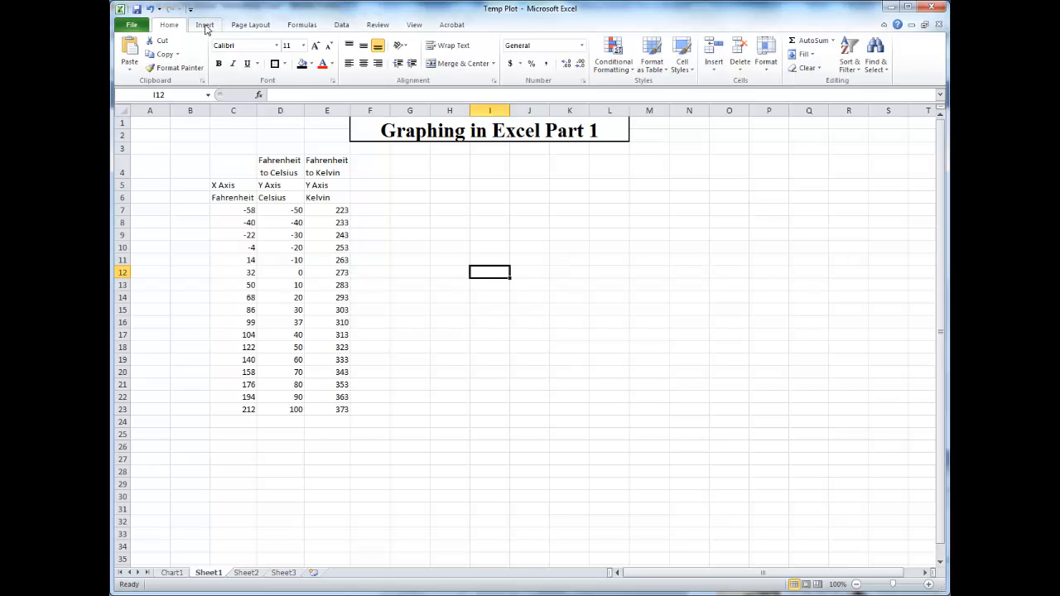
pyautogui.click(204, 25)
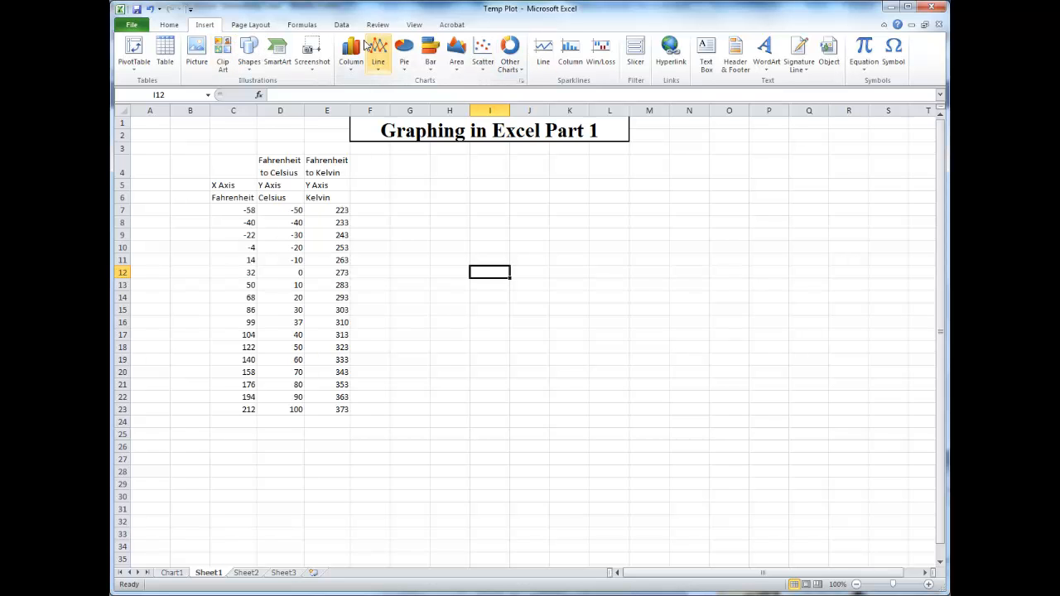
pyautogui.moveTo(388, 296)
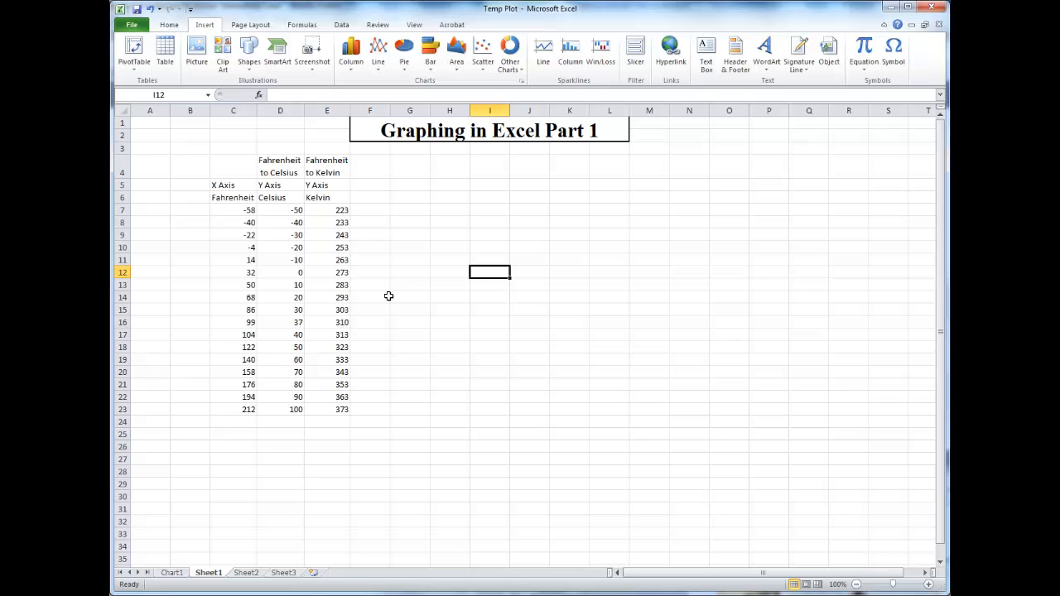
pyautogui.moveTo(421, 363)
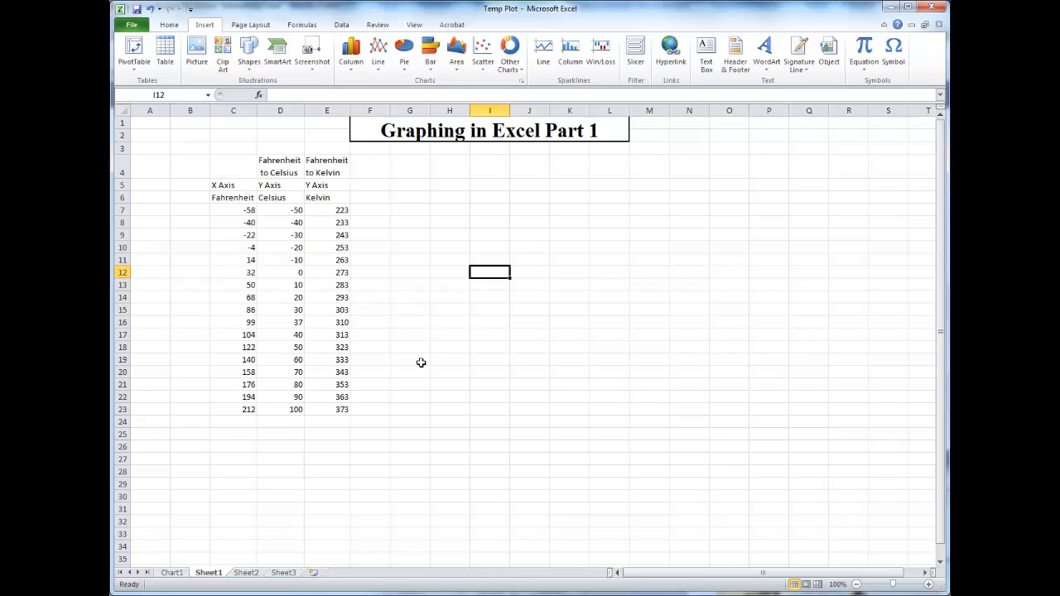
pyautogui.moveTo(484, 49)
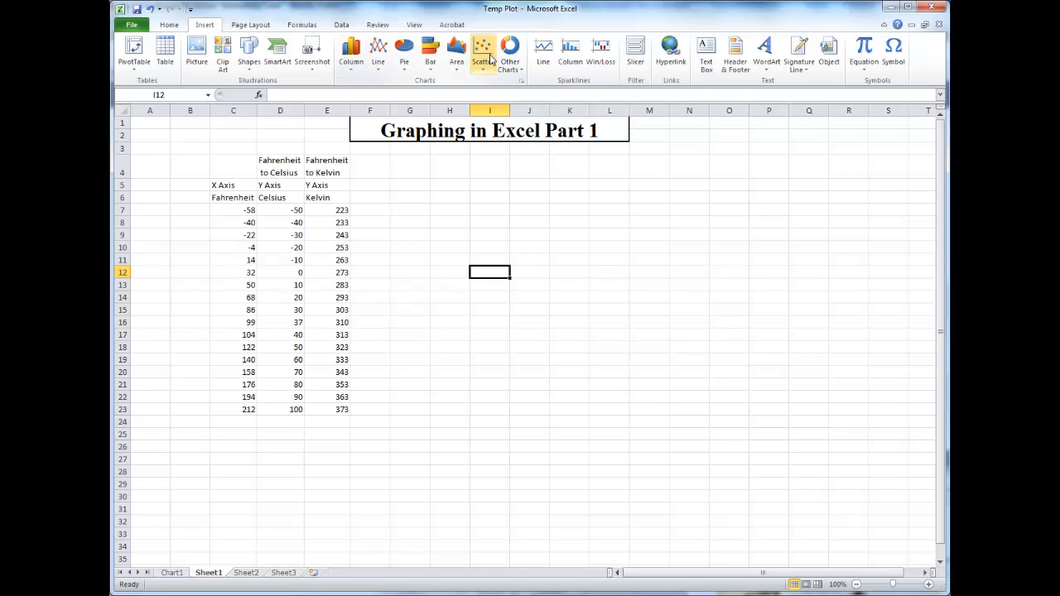
pyautogui.click(484, 53)
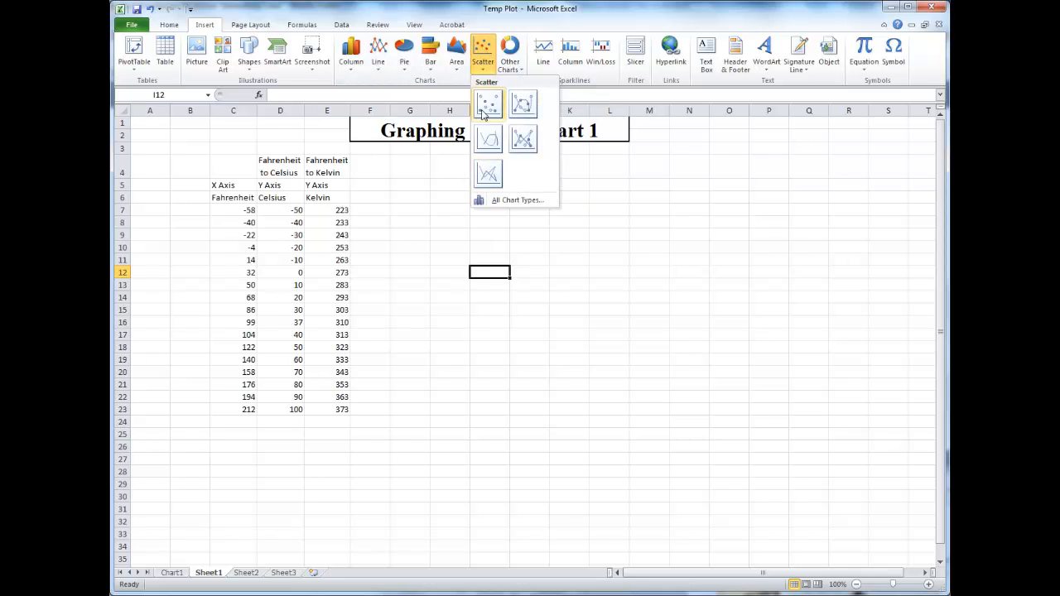
pyautogui.moveTo(523, 103)
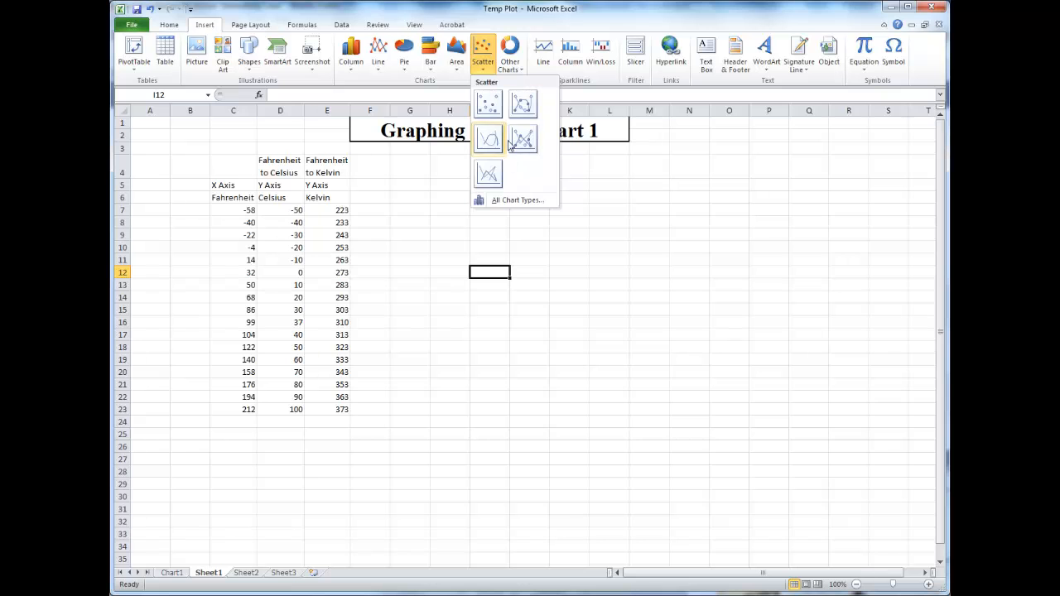
pyautogui.click(487, 102)
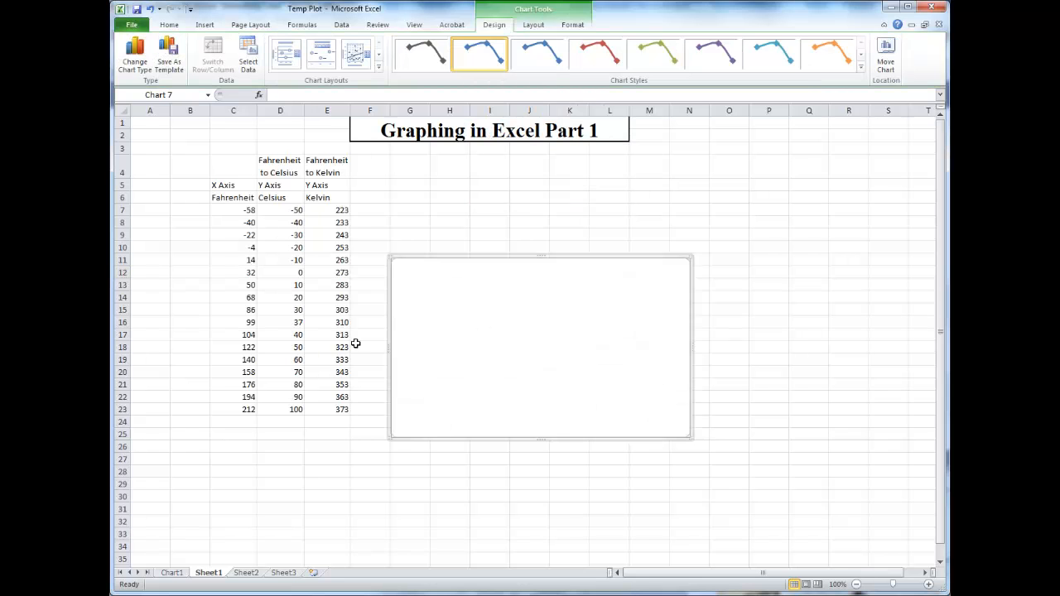
pyautogui.moveTo(567, 355)
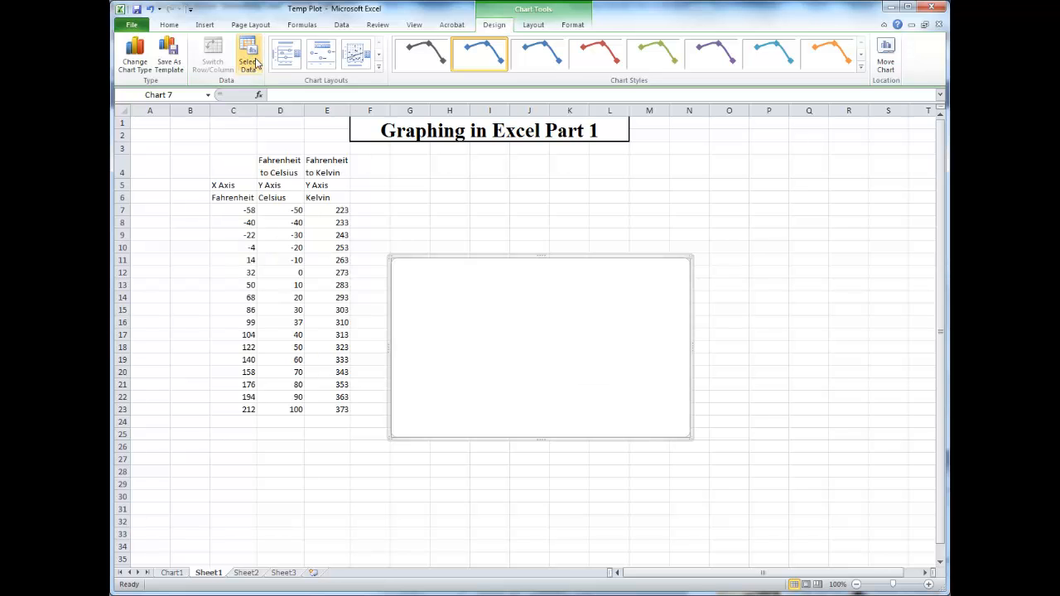
# Step: Add a 'Fahrenheit to Celsius' series named from D4 with Y values D7:D23 via Select Data
pyautogui.click(248, 53)
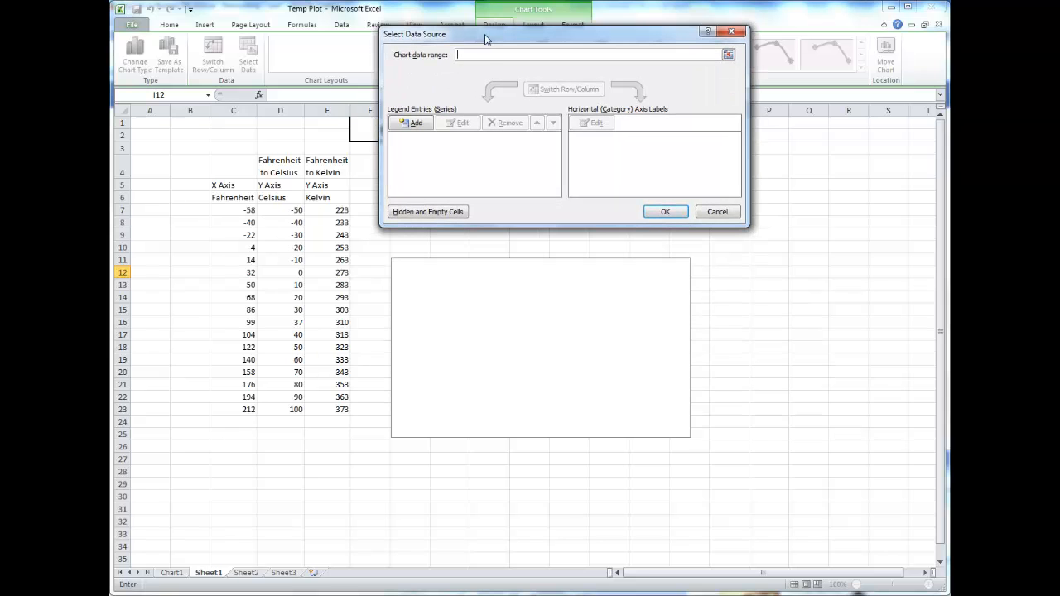
pyautogui.moveTo(483, 132)
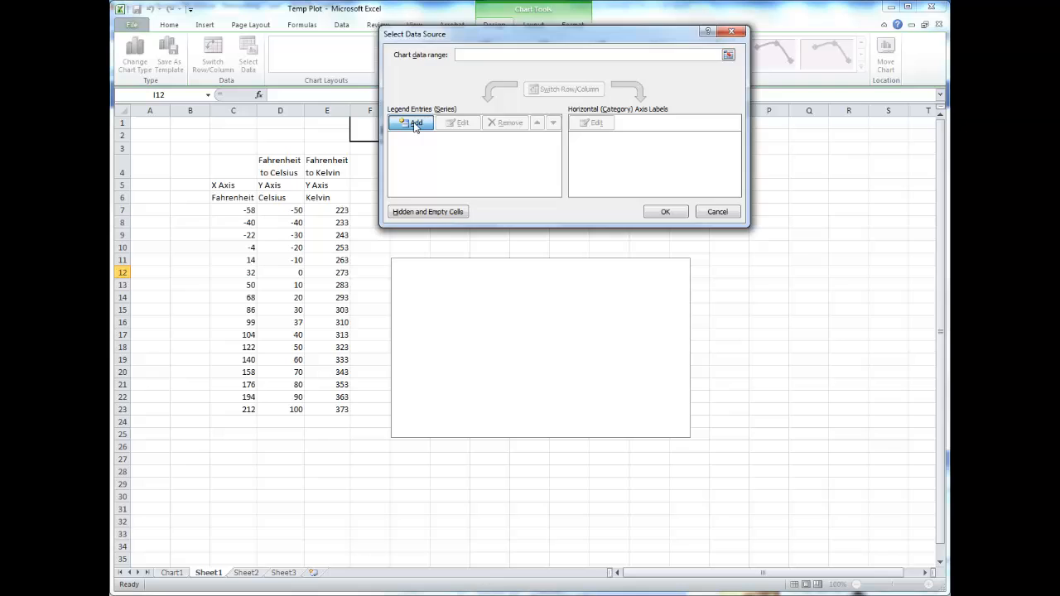
pyautogui.click(411, 123)
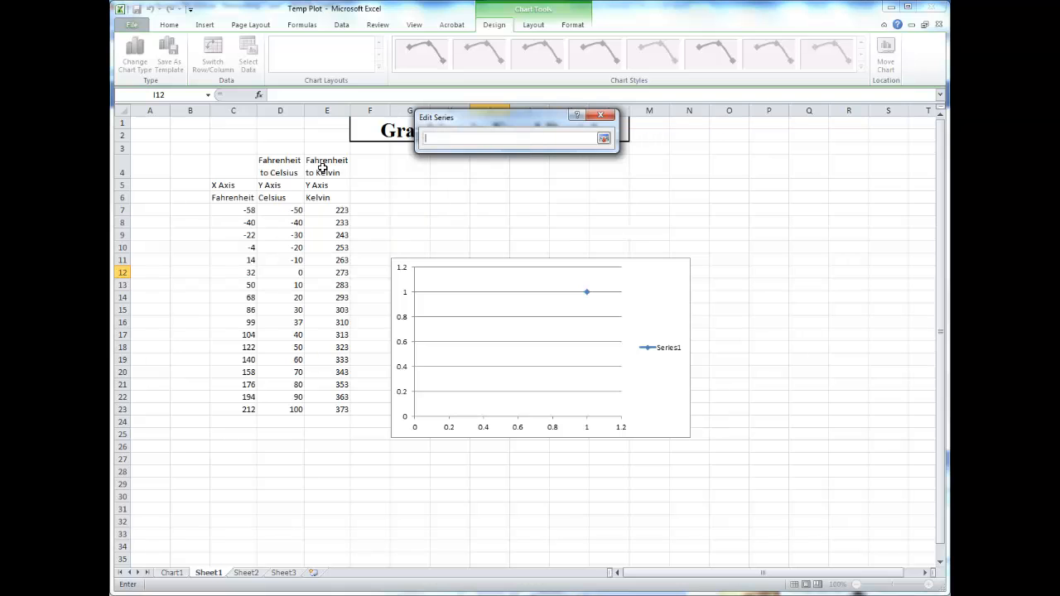
pyautogui.click(280, 160)
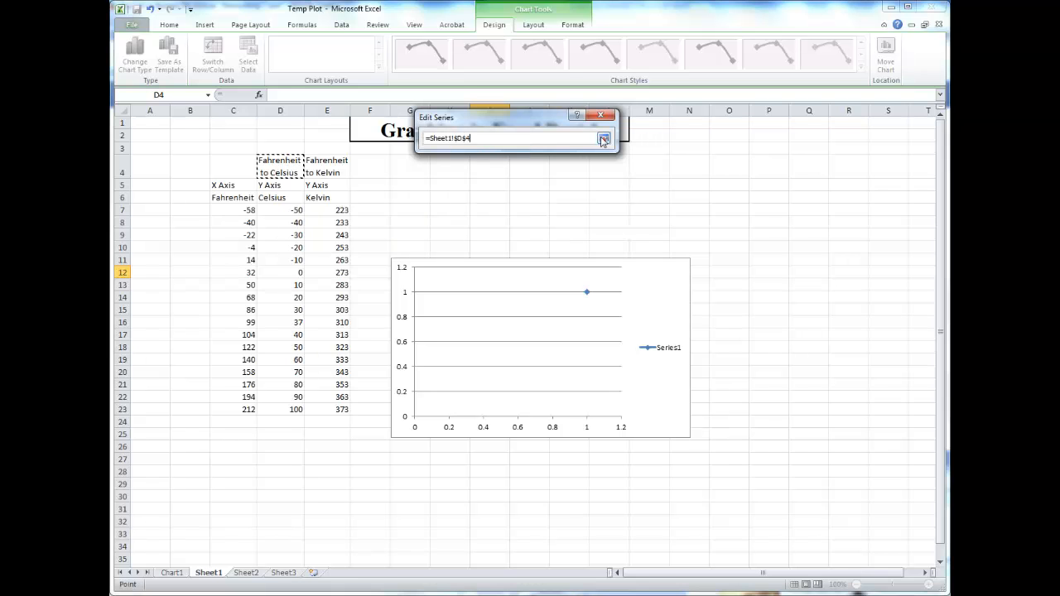
pyautogui.click(603, 139)
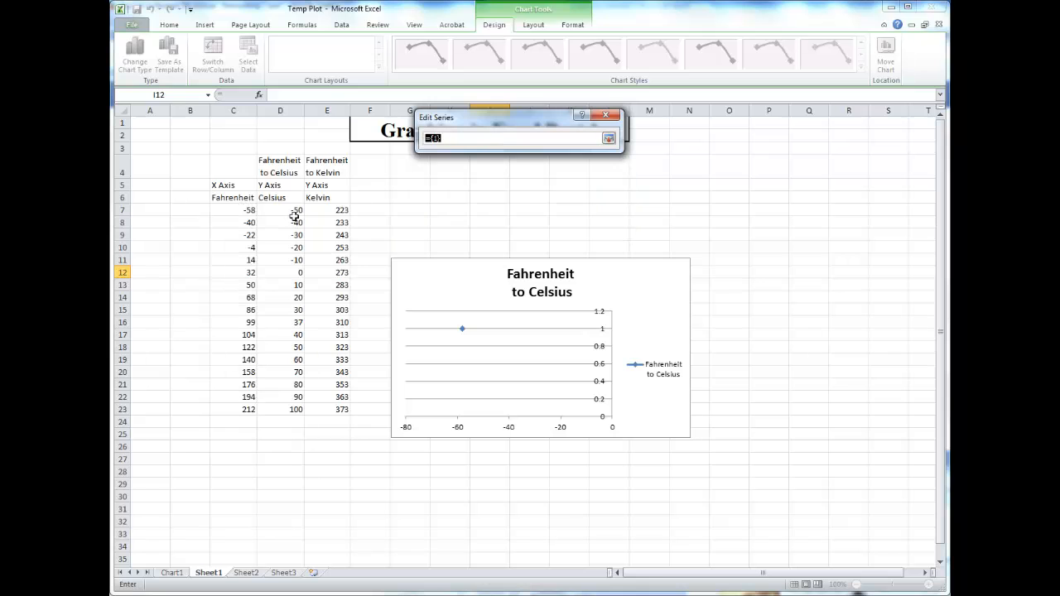
pyautogui.moveTo(280, 208); pyautogui.dragTo(280, 409)
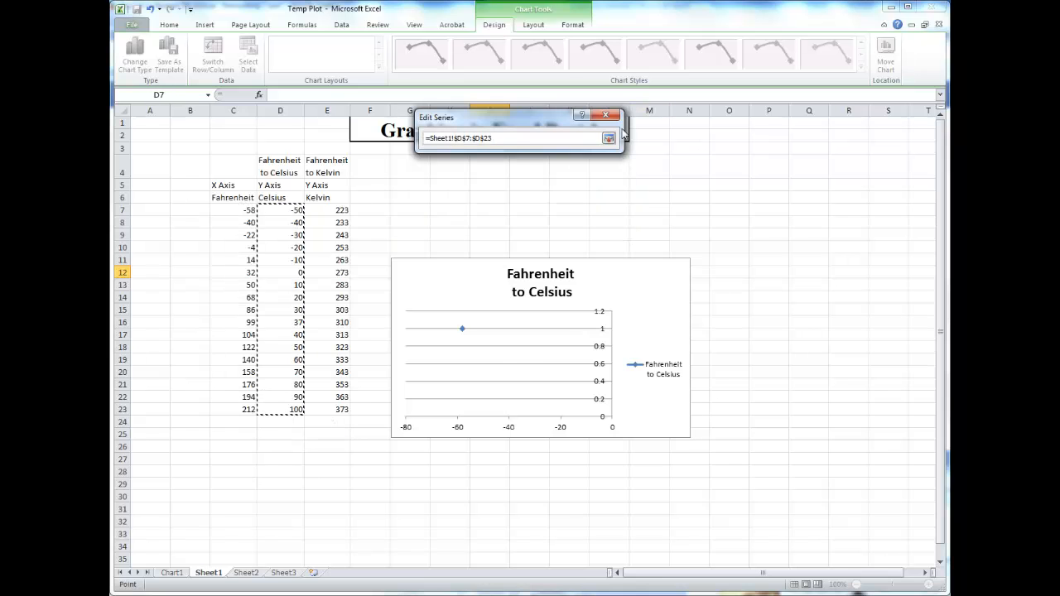
pyautogui.click(610, 139)
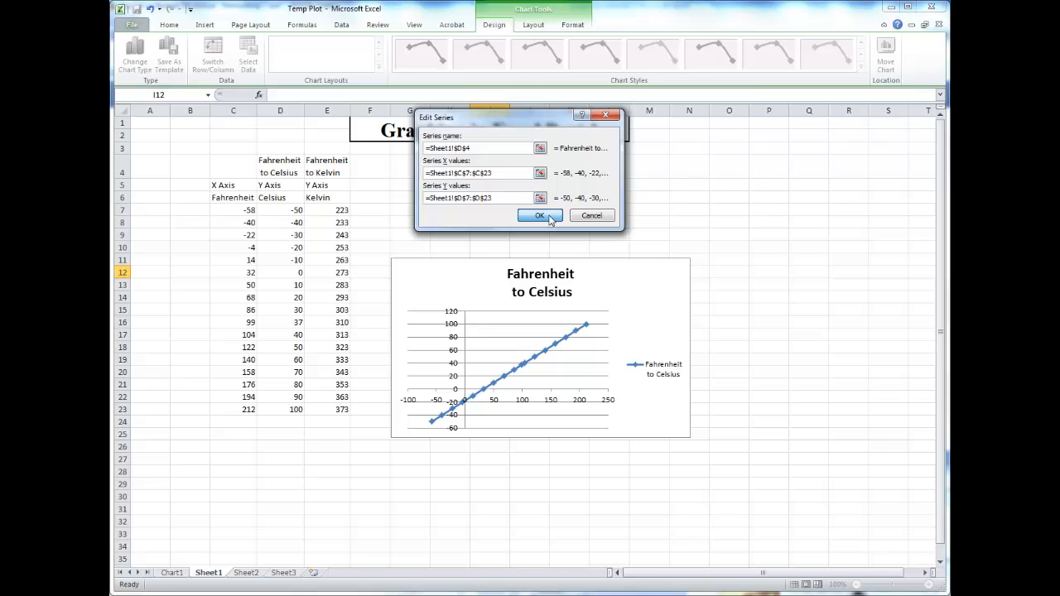
pyautogui.click(540, 215)
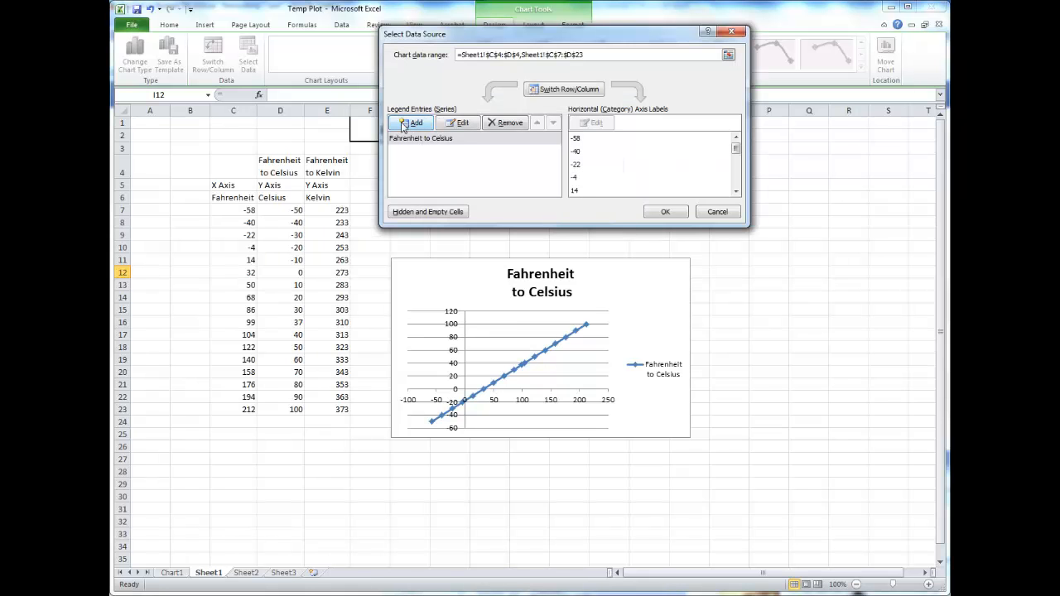
# Step: Add a 'Fahrenheit to Kelvin' series named from E4 with X values C7:C23 and Y values E7:E23, then confirm the data source
pyautogui.click(411, 122)
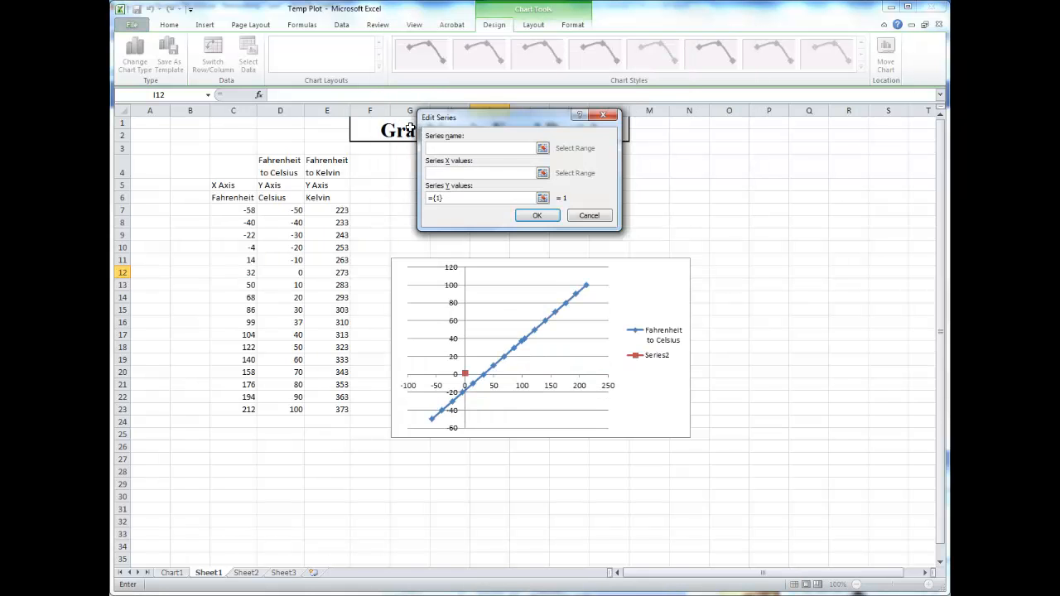
pyautogui.click(544, 149)
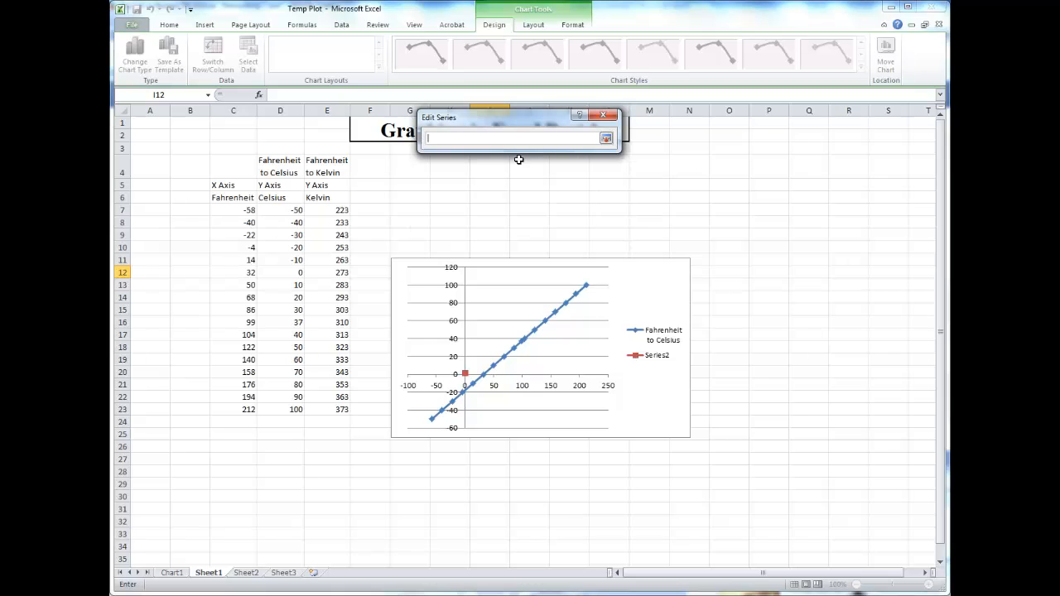
pyautogui.click(327, 166)
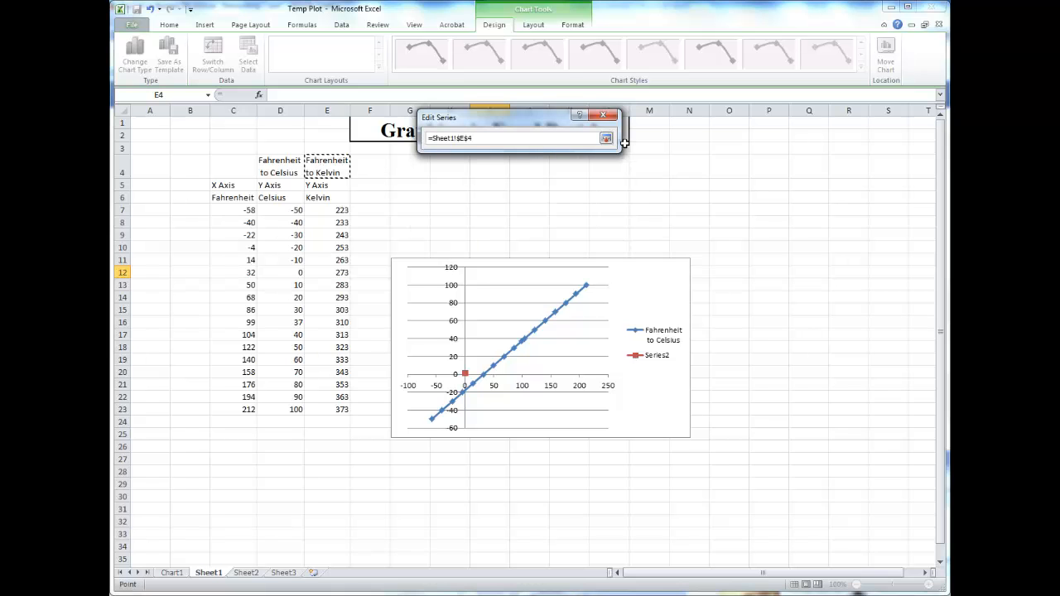
pyautogui.click(232, 210)
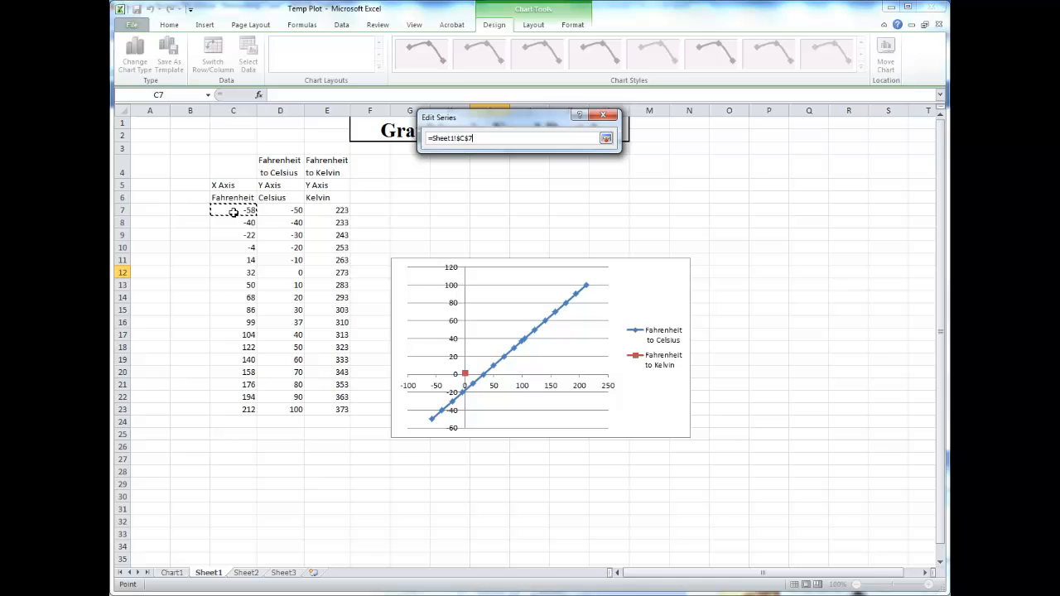
pyautogui.moveTo(232, 209); pyautogui.dragTo(232, 409)
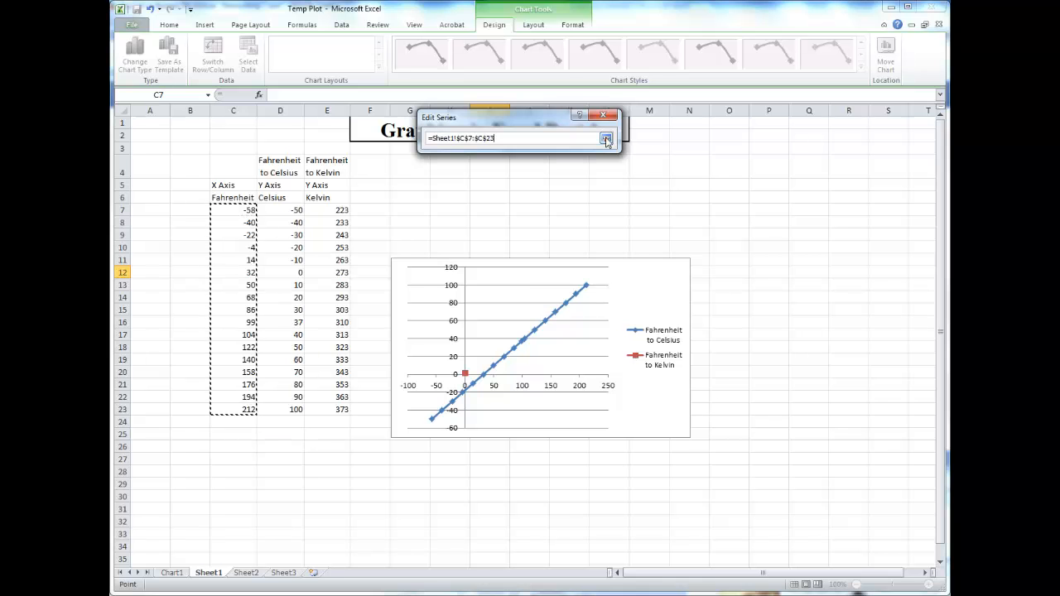
pyautogui.click(606, 139)
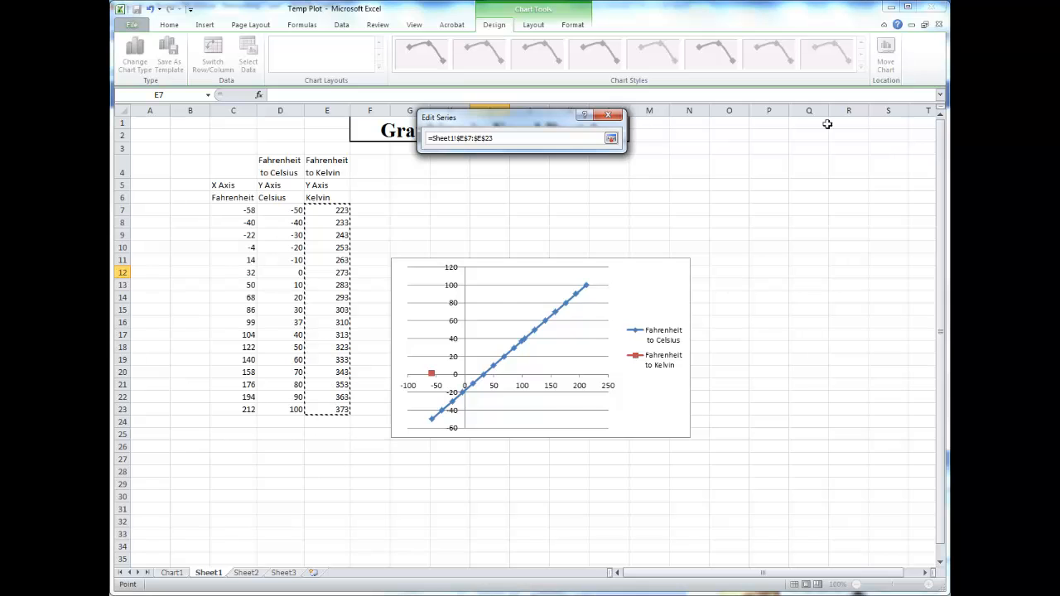
pyautogui.click(611, 139)
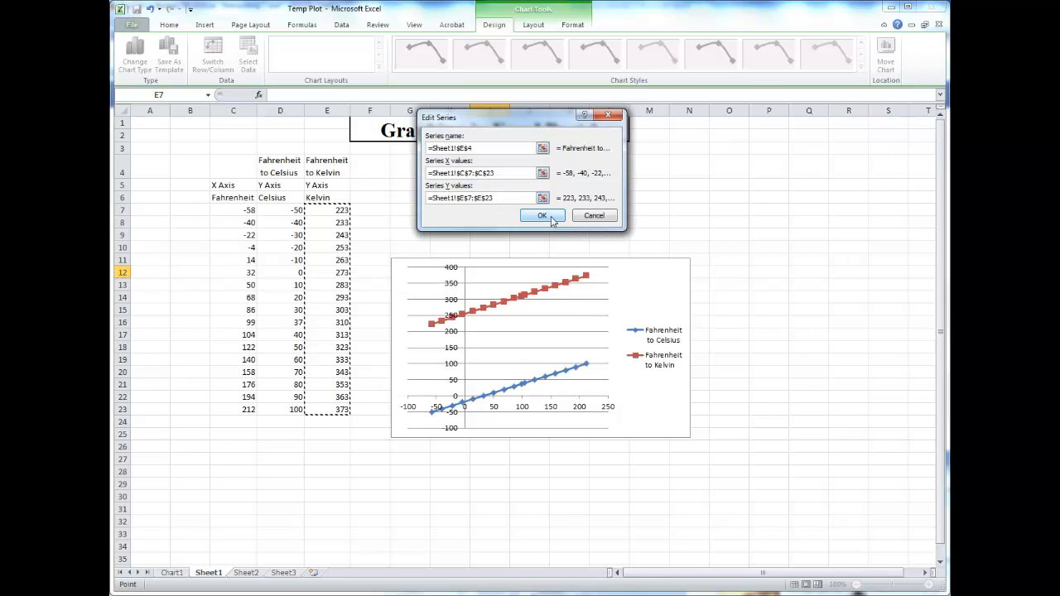
pyautogui.click(543, 215)
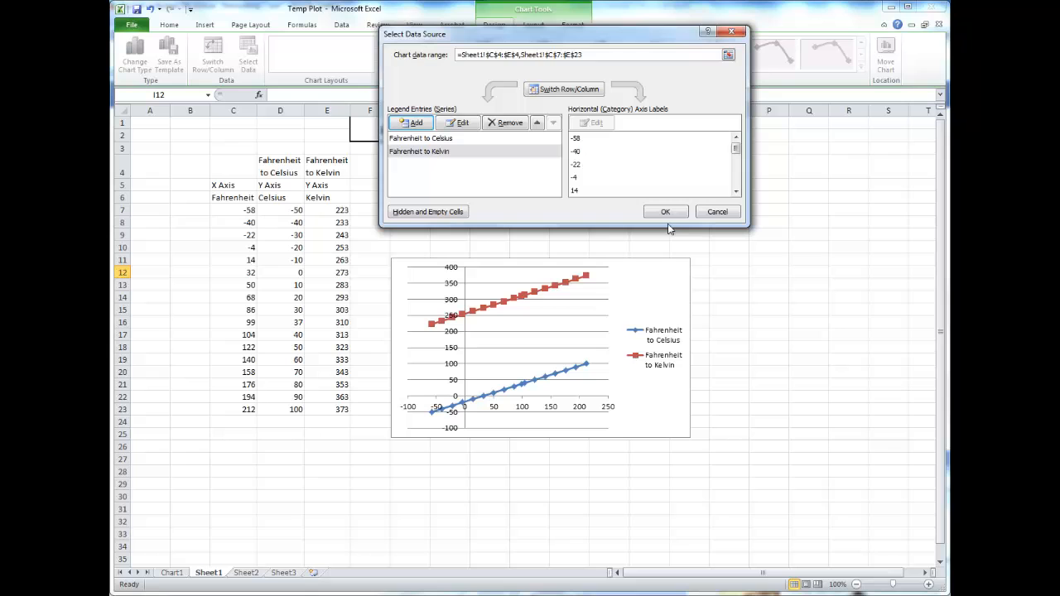
pyautogui.click(666, 212)
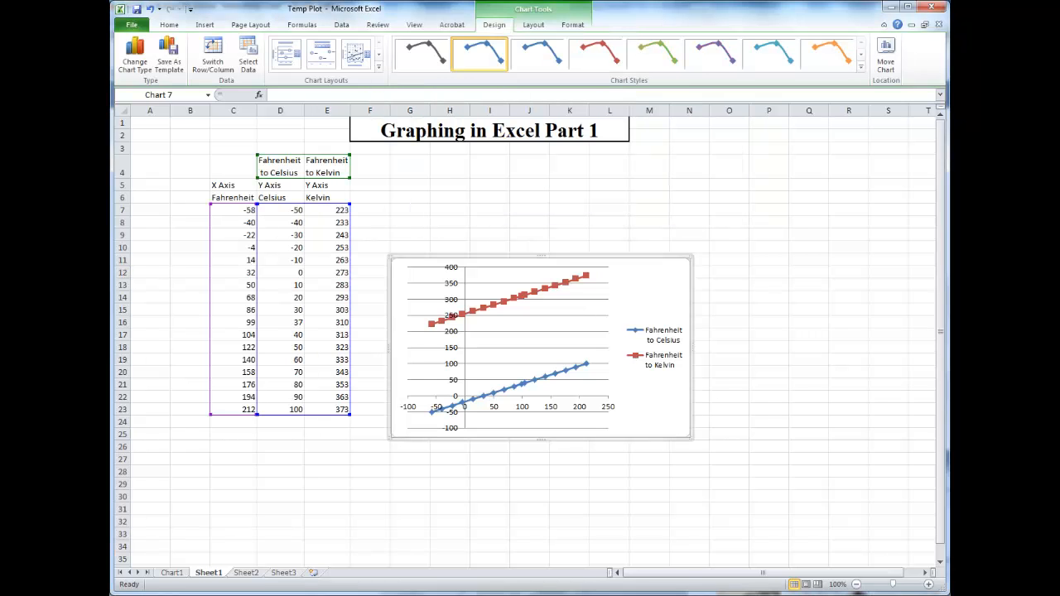
pyautogui.moveTo(749, 277)
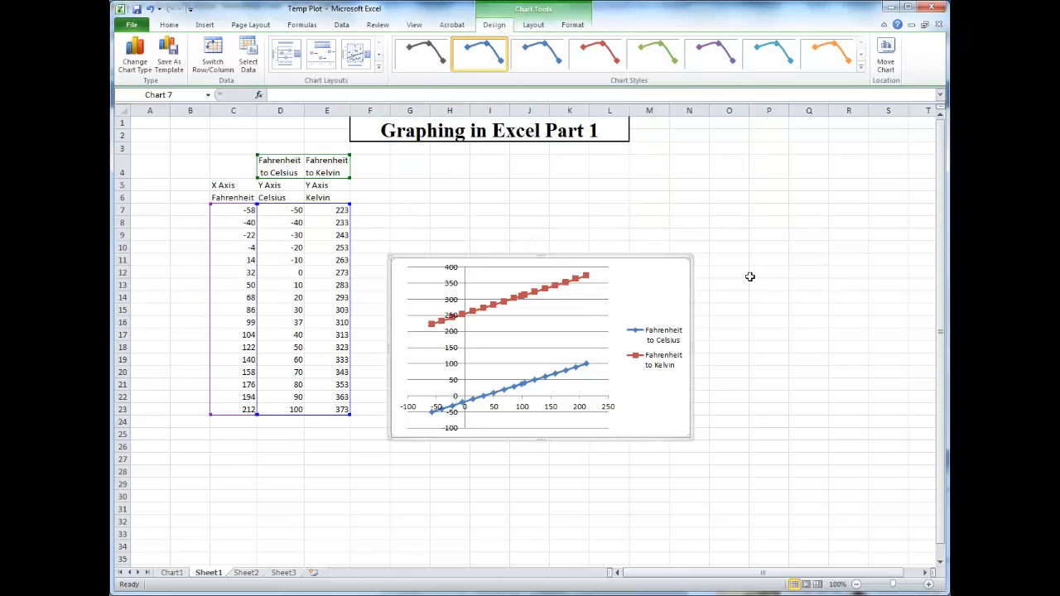
pyautogui.moveTo(628, 428)
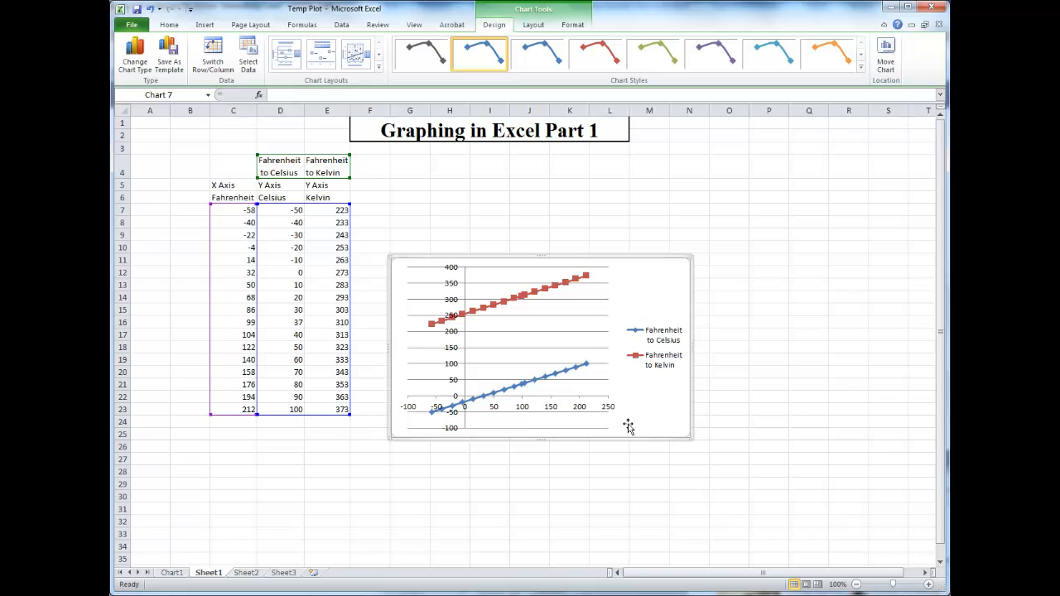
pyautogui.moveTo(437, 461)
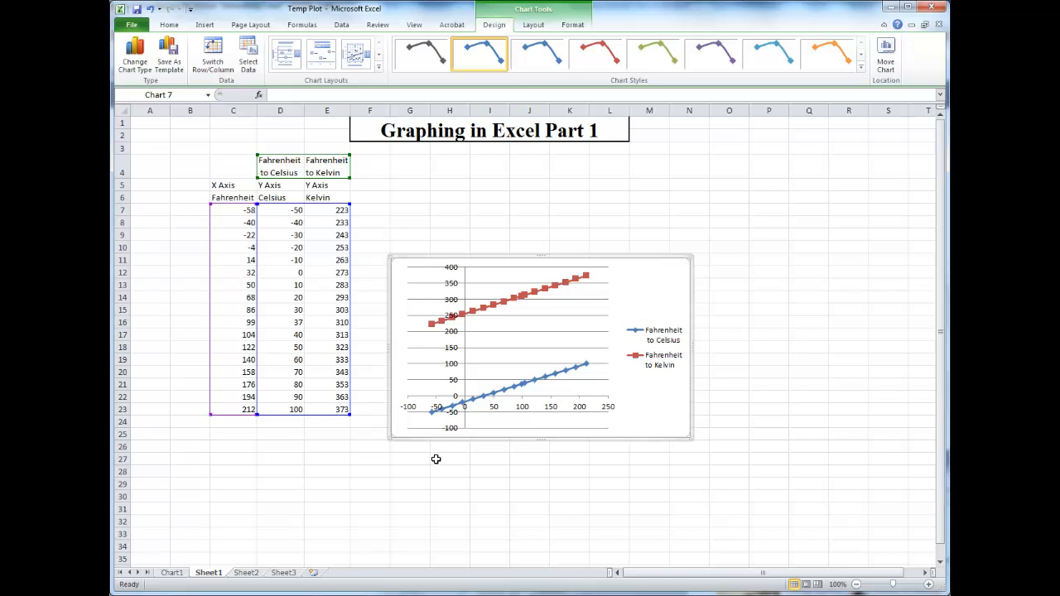
pyautogui.moveTo(551, 424)
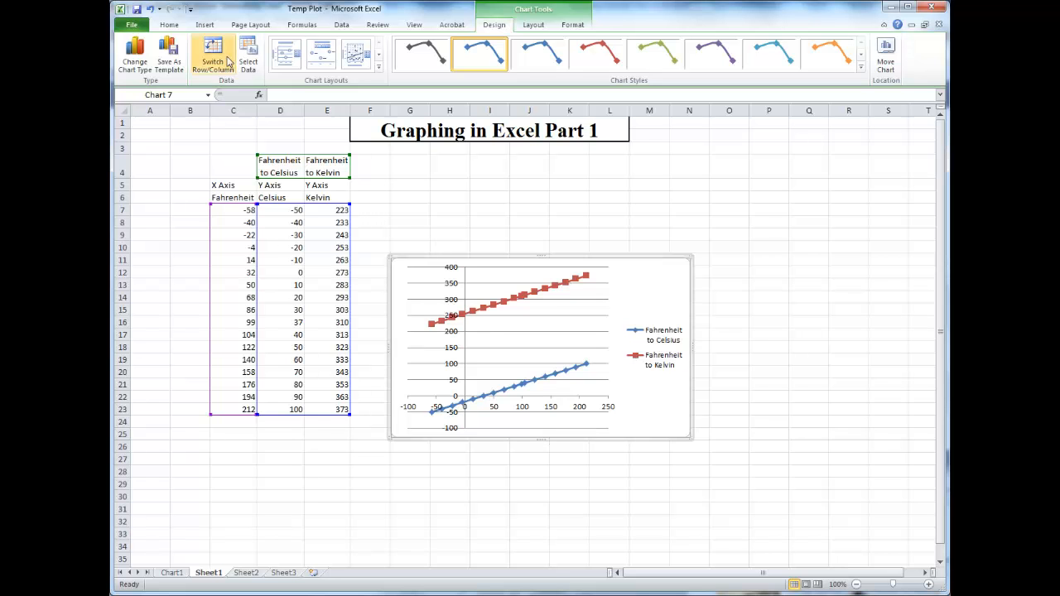
pyautogui.moveTo(663, 335)
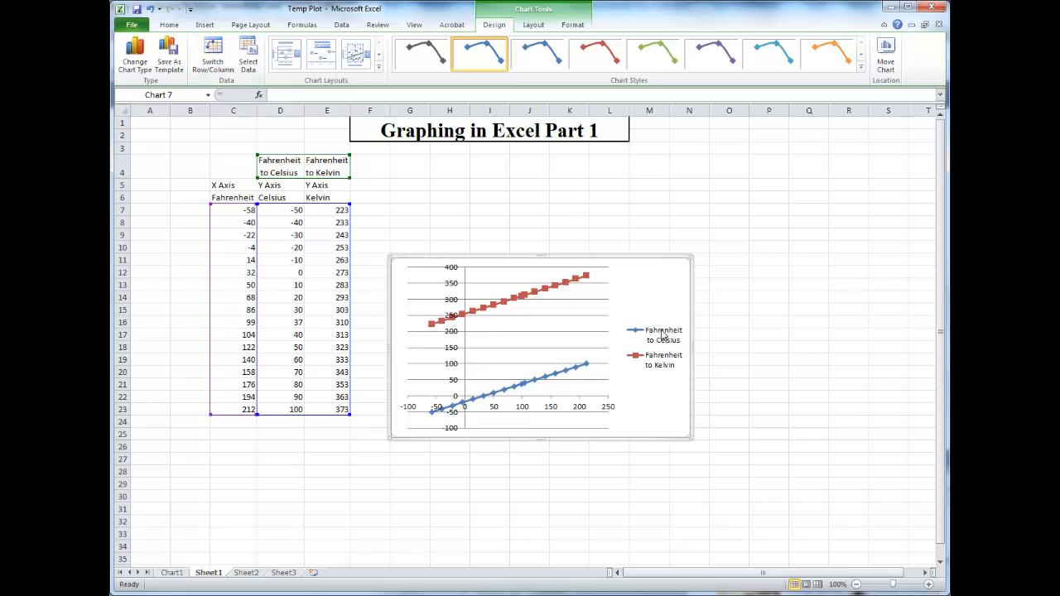
pyautogui.moveTo(424, 313)
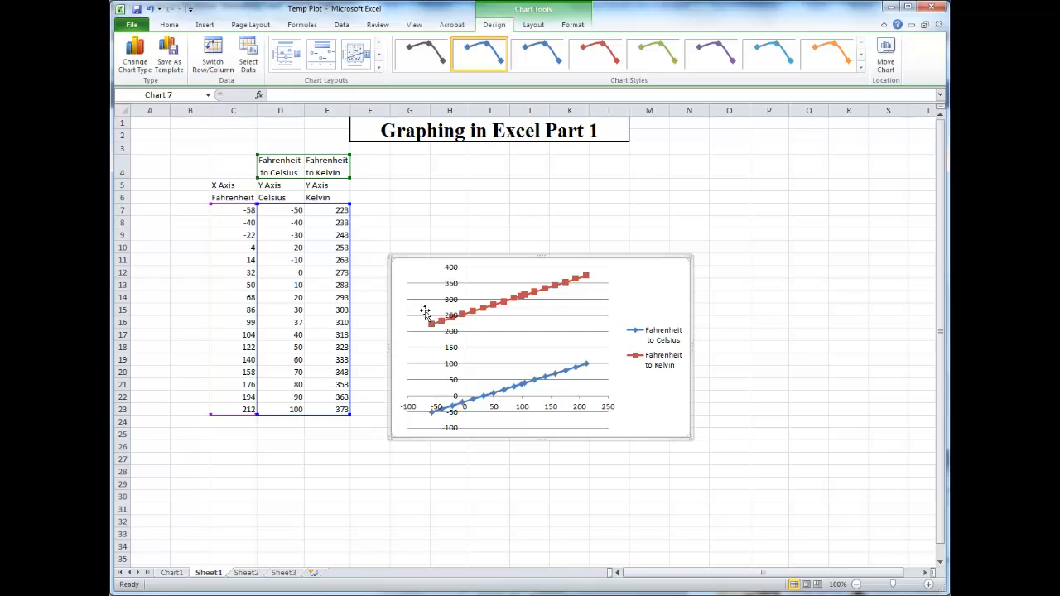
pyautogui.moveTo(388, 239)
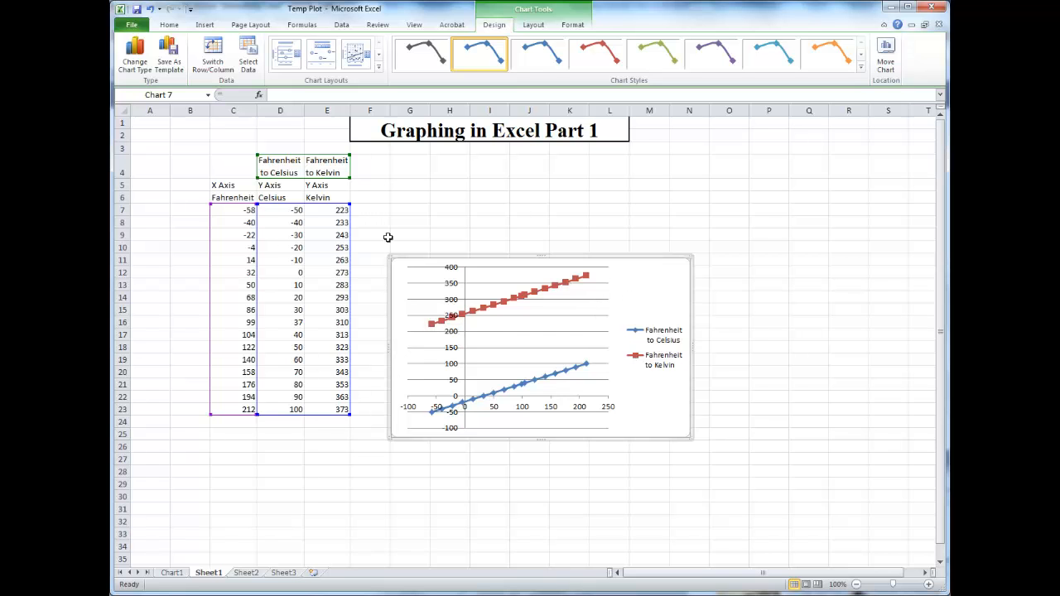
pyautogui.moveTo(911, 81)
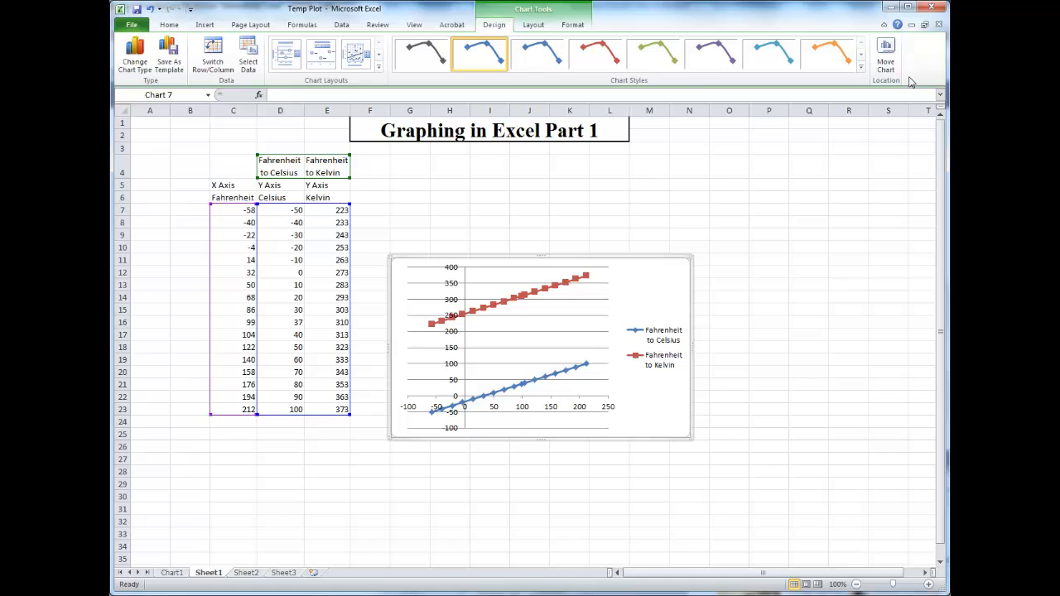
# Step: Move the chart to a new sheet named 'Temperature Conversion'
pyautogui.click(885, 51)
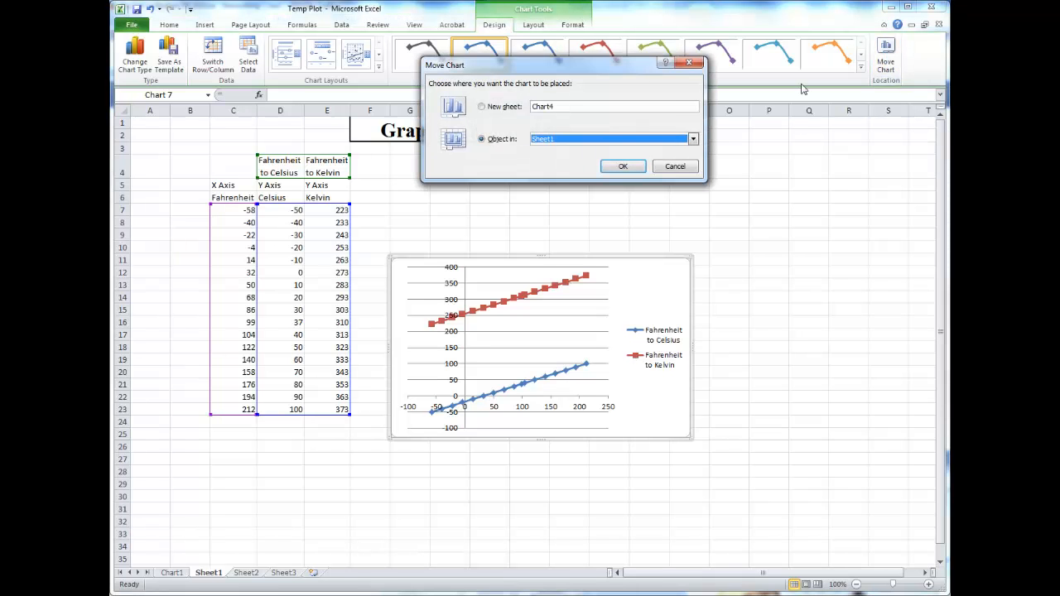
pyautogui.click(482, 107)
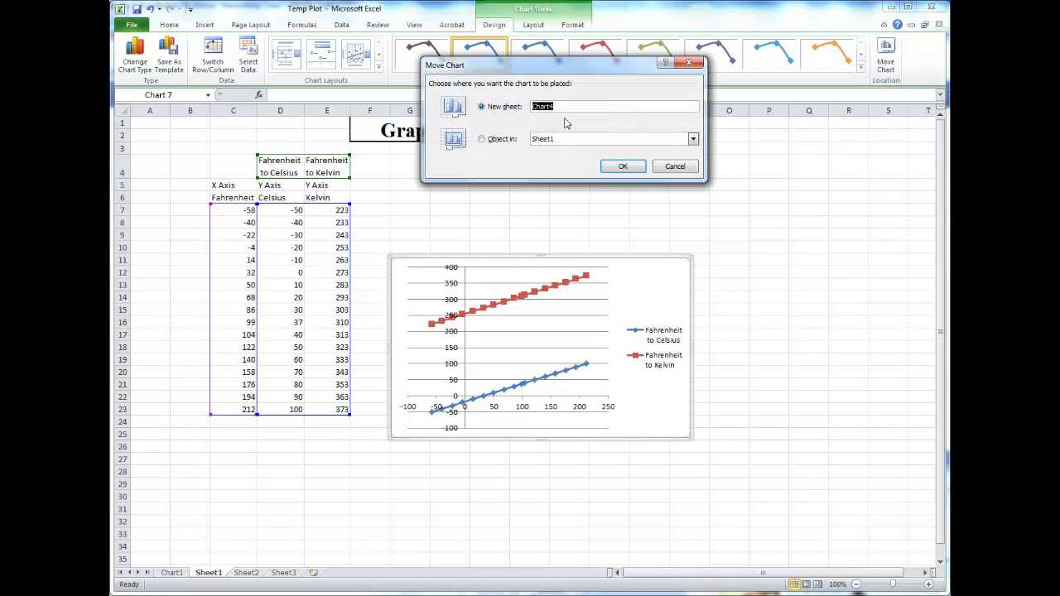
pyautogui.write('Temperature C')
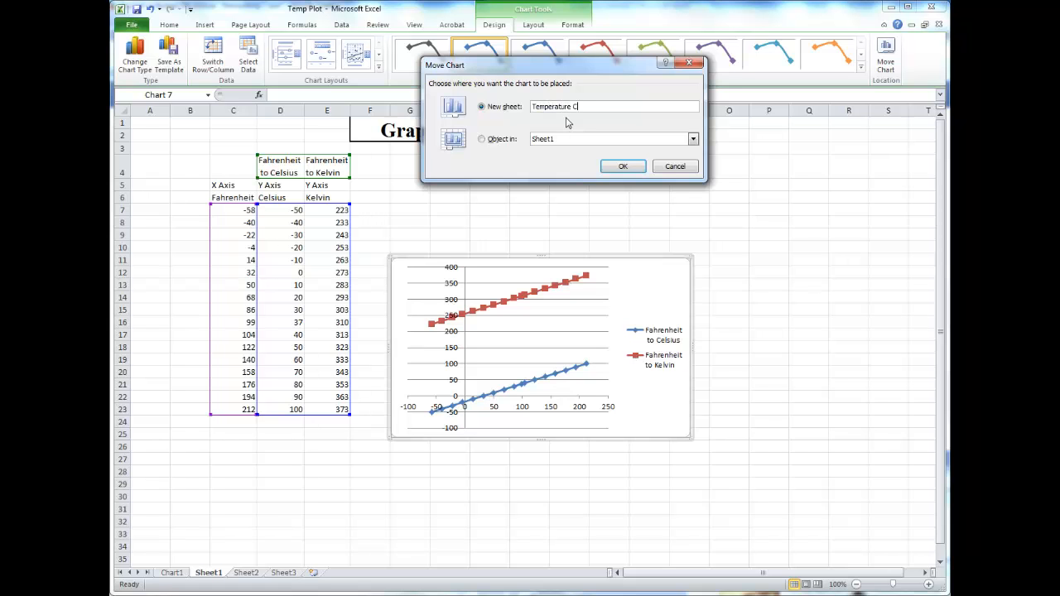
pyautogui.write('onversion')
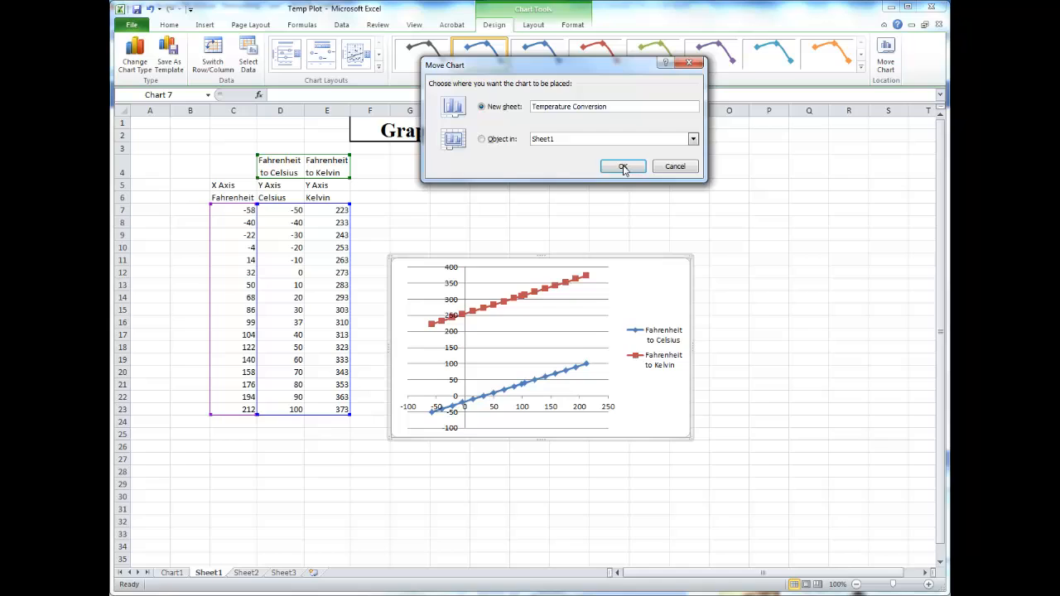
pyautogui.click(623, 166)
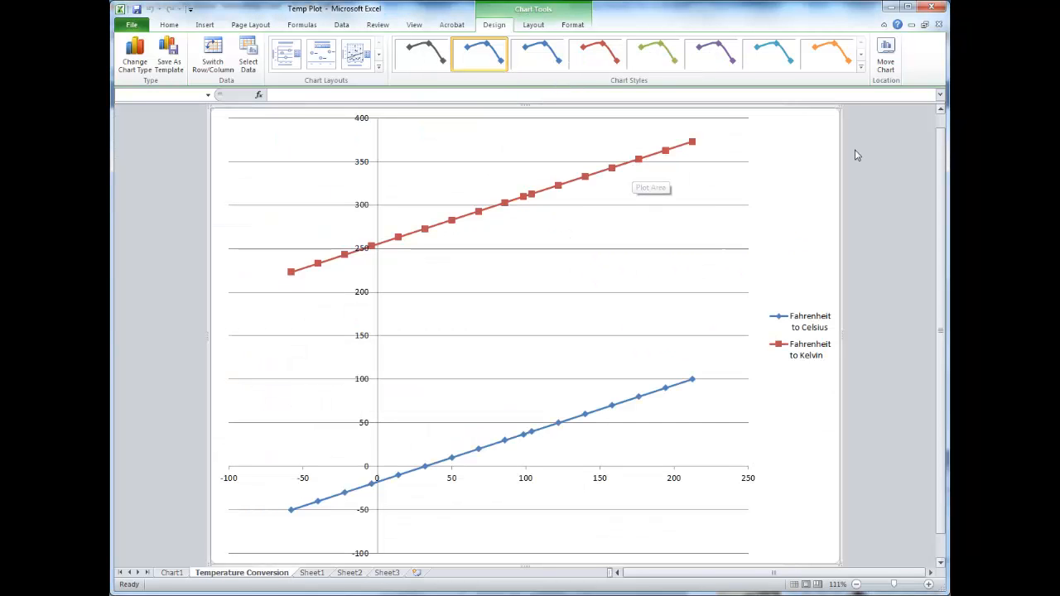
pyautogui.moveTo(533, 155)
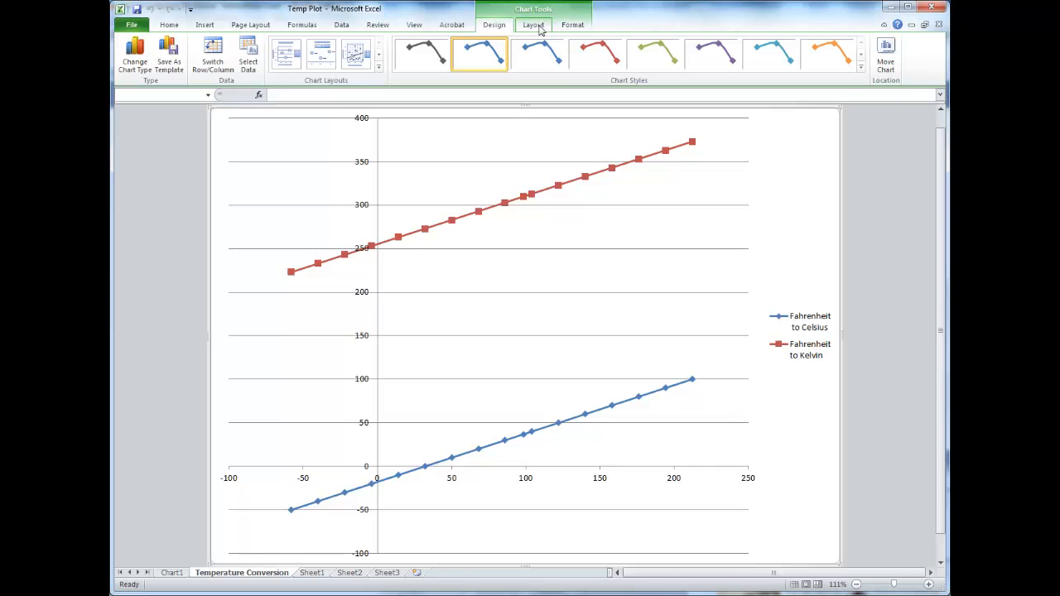
# Step: Add the chart title 'Temperature Conversion' above the plot
pyautogui.click(533, 25)
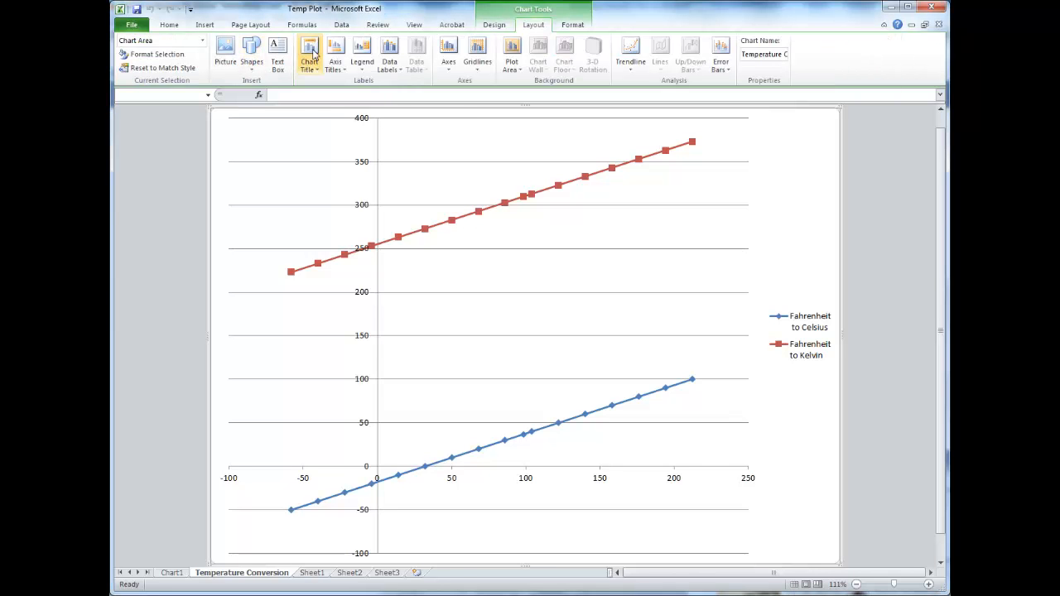
pyautogui.click(308, 53)
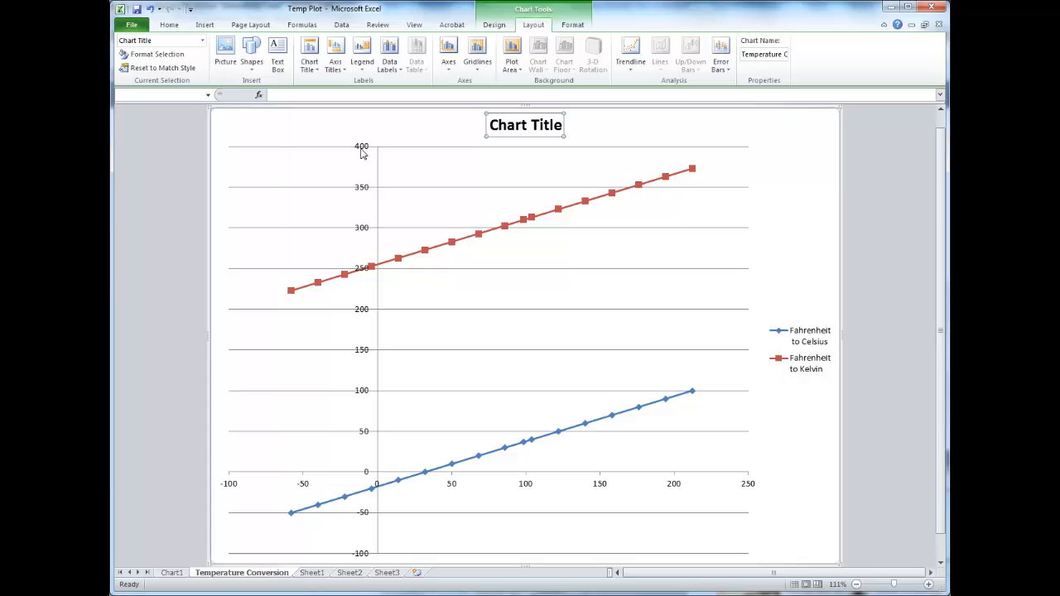
pyautogui.moveTo(361, 153)
pyautogui.write('Temperature Conversio')
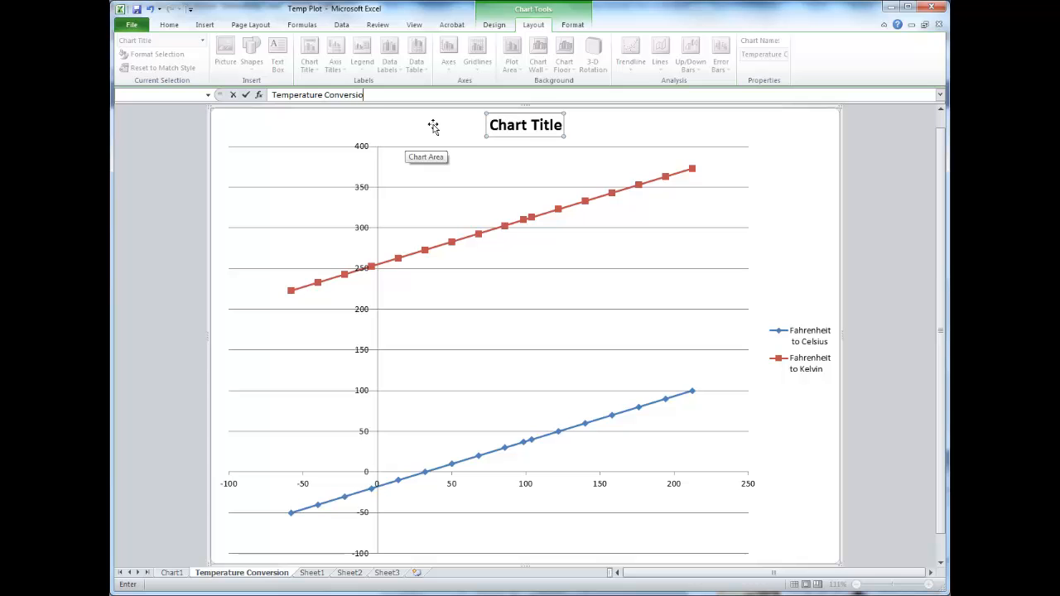
pyautogui.press('Return')
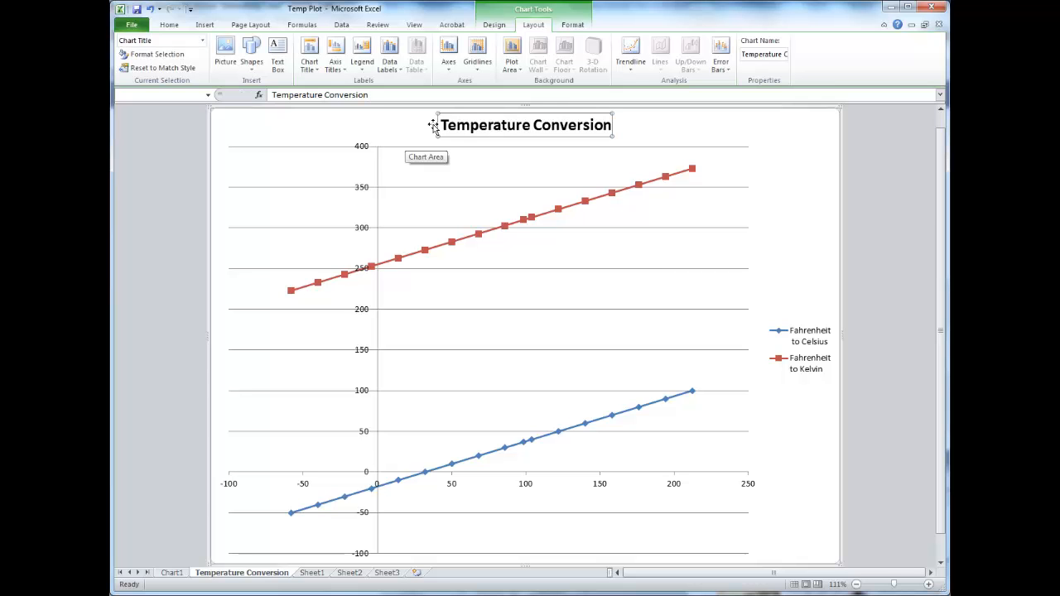
pyautogui.click(335, 53)
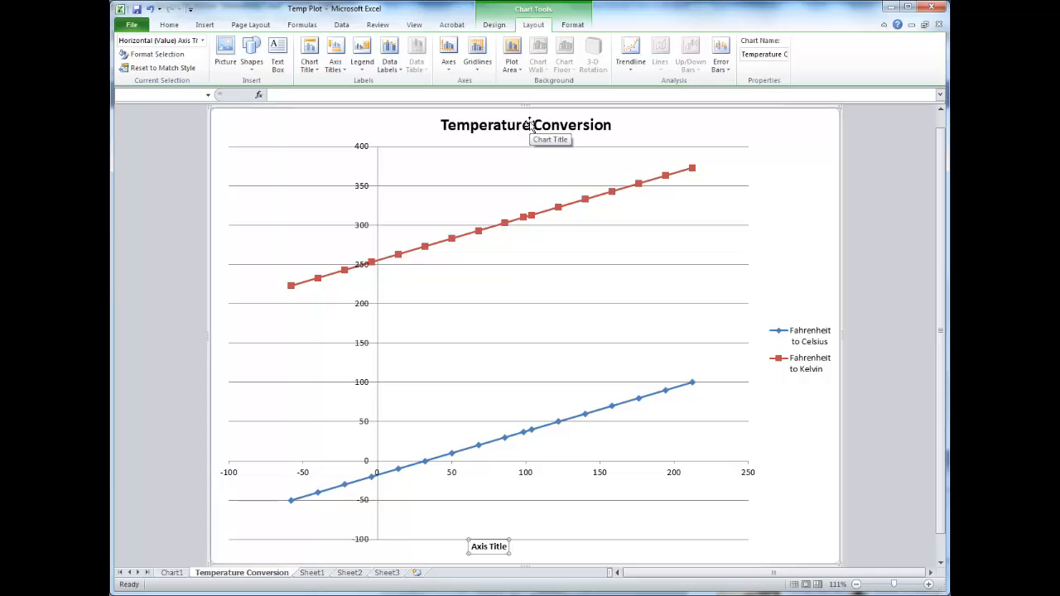
# Step: Title the horizontal axis 'Fahrenheit Temperature' and the vertical axis 'Celsius / Kelvin Temperature'
pyautogui.write('Fahre')
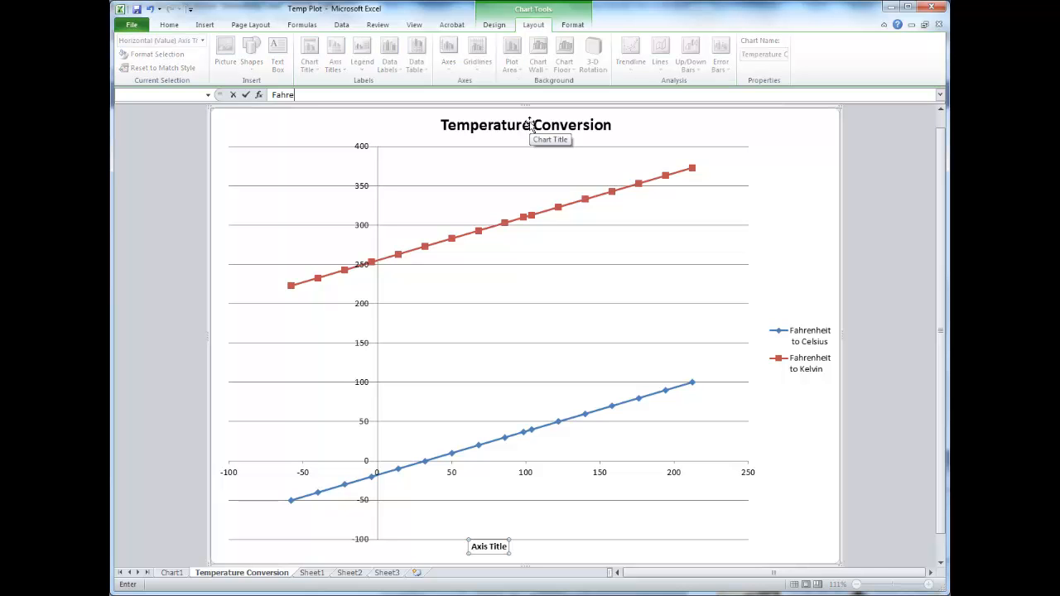
pyautogui.write('nheit')
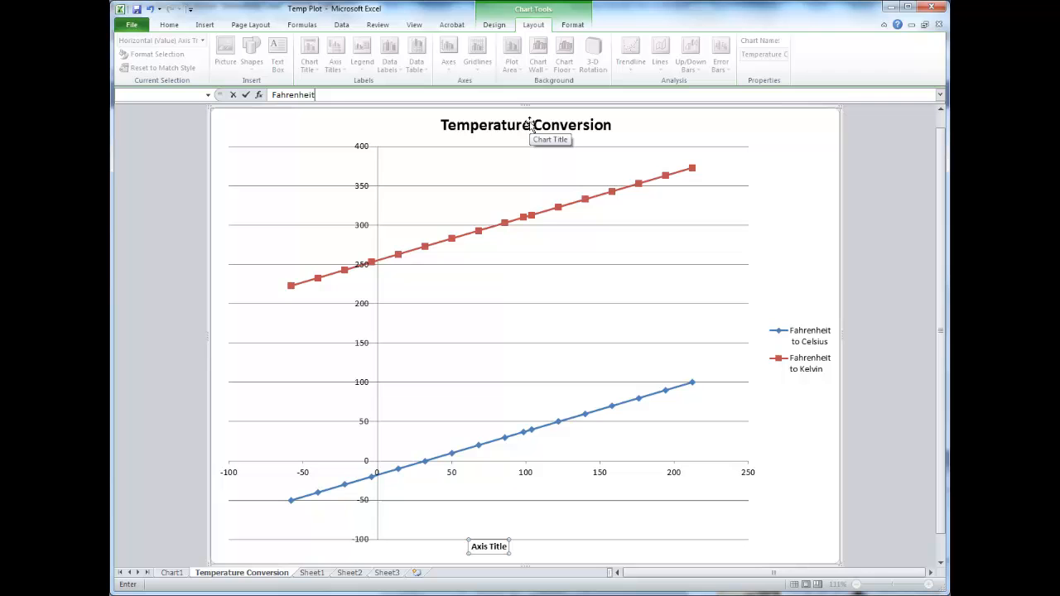
pyautogui.write('Temperat')
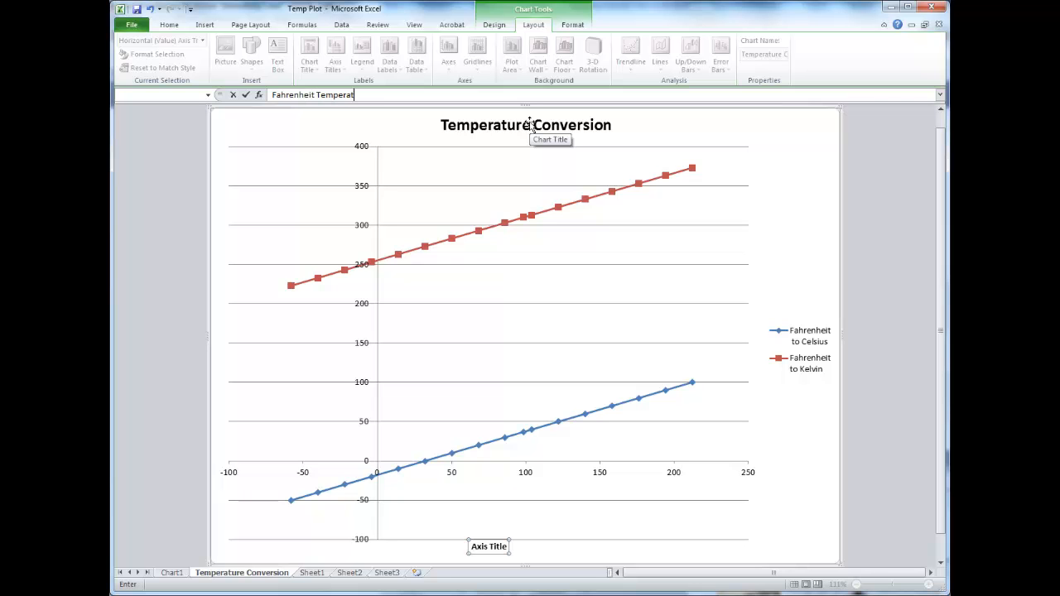
pyautogui.click(334, 53)
pyautogui.write('Celsius /')
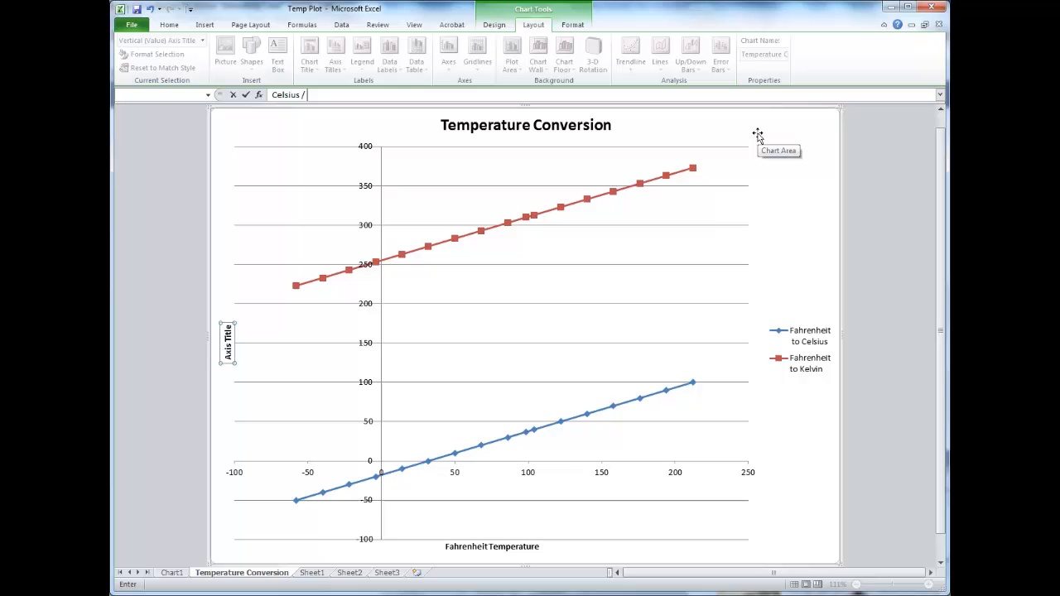
pyautogui.write('Kelvin Temperature')
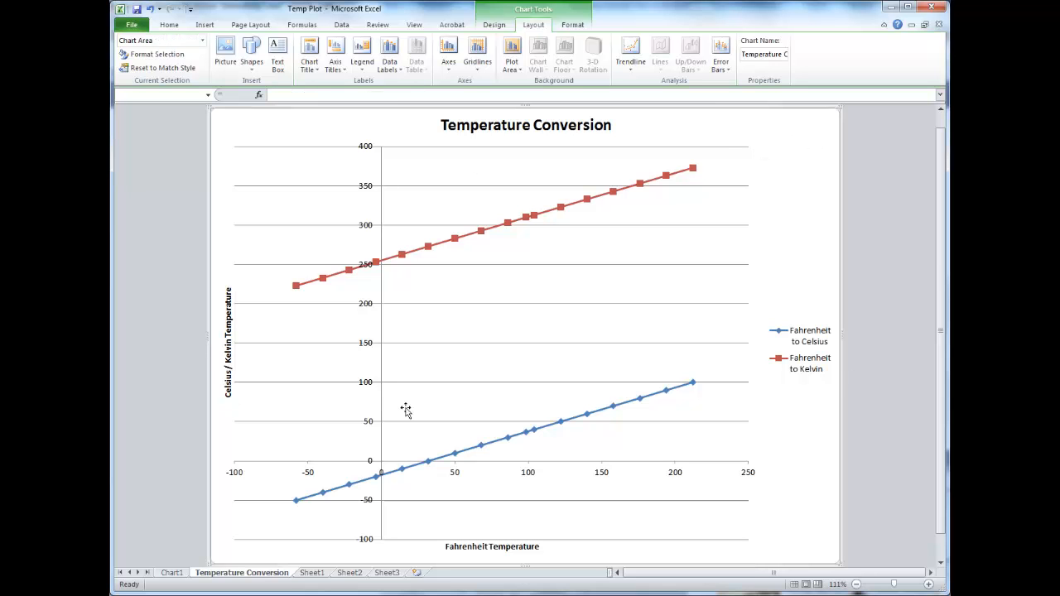
pyautogui.moveTo(242, 257)
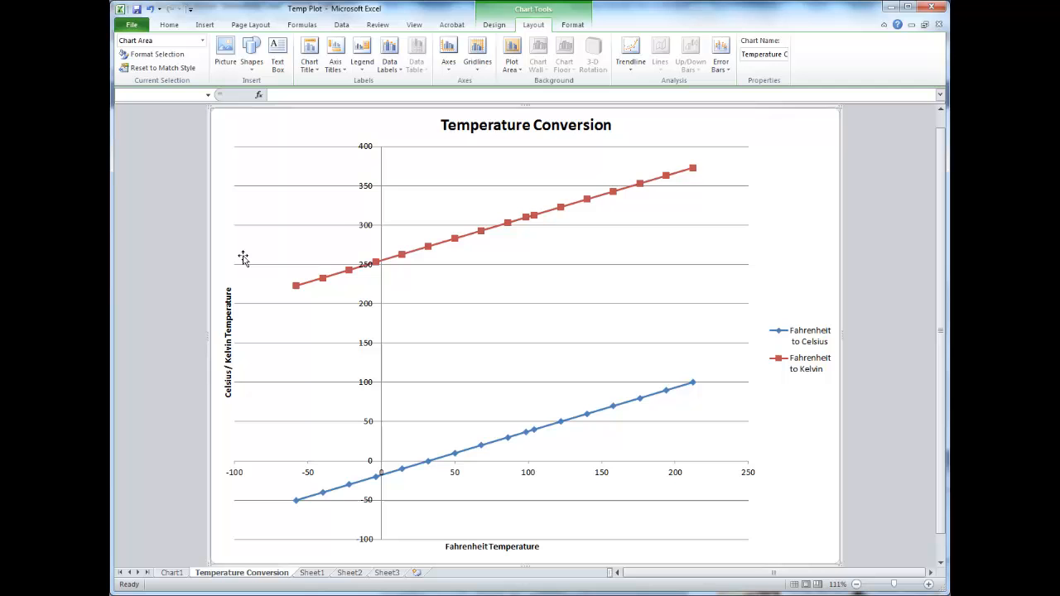
pyautogui.moveTo(520, 164)
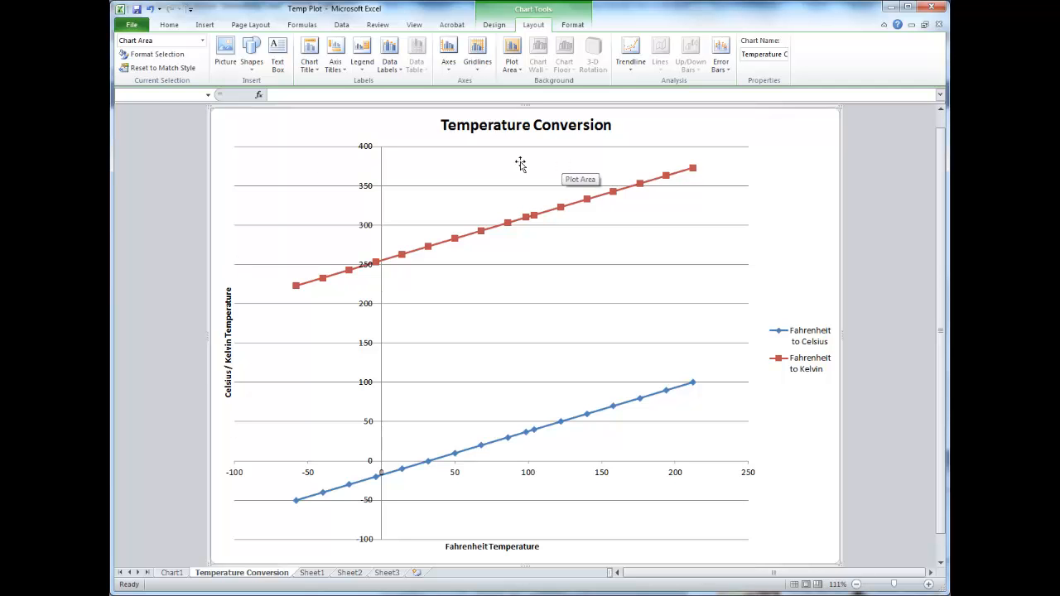
pyautogui.moveTo(235, 417)
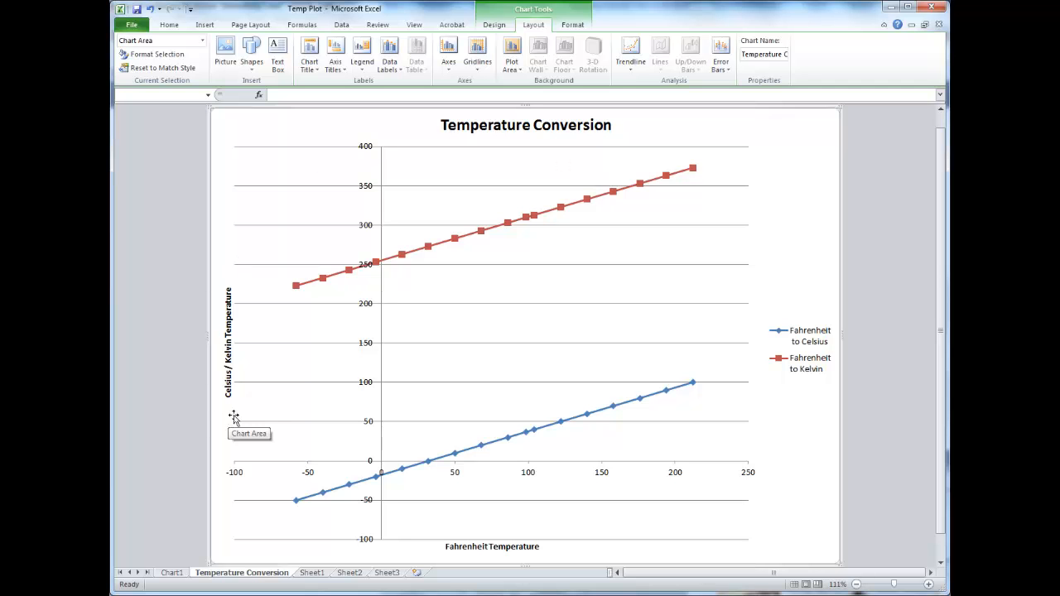
pyautogui.moveTo(207, 283)
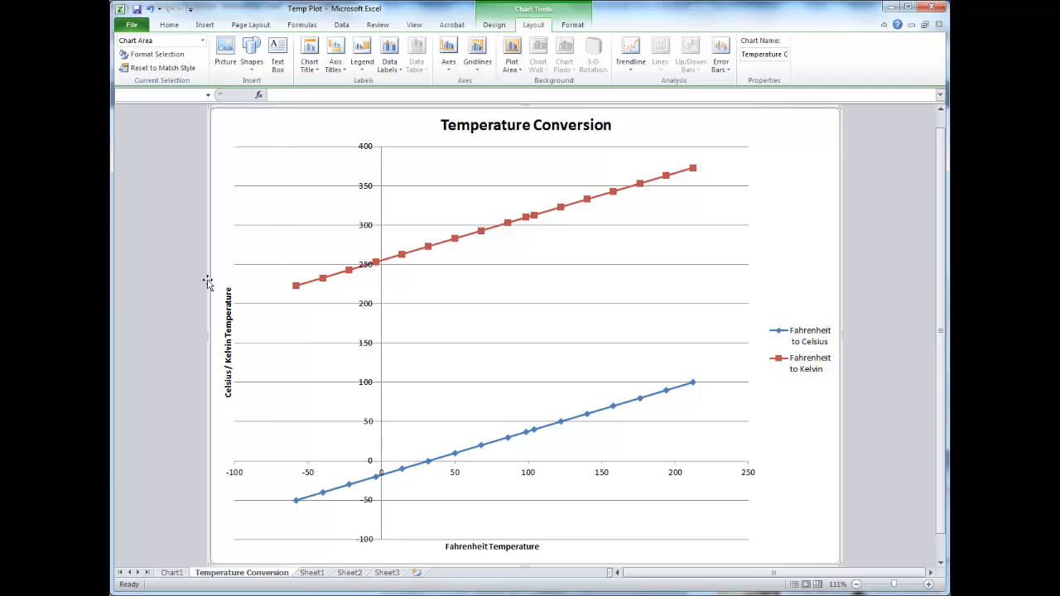
pyautogui.moveTo(537, 526)
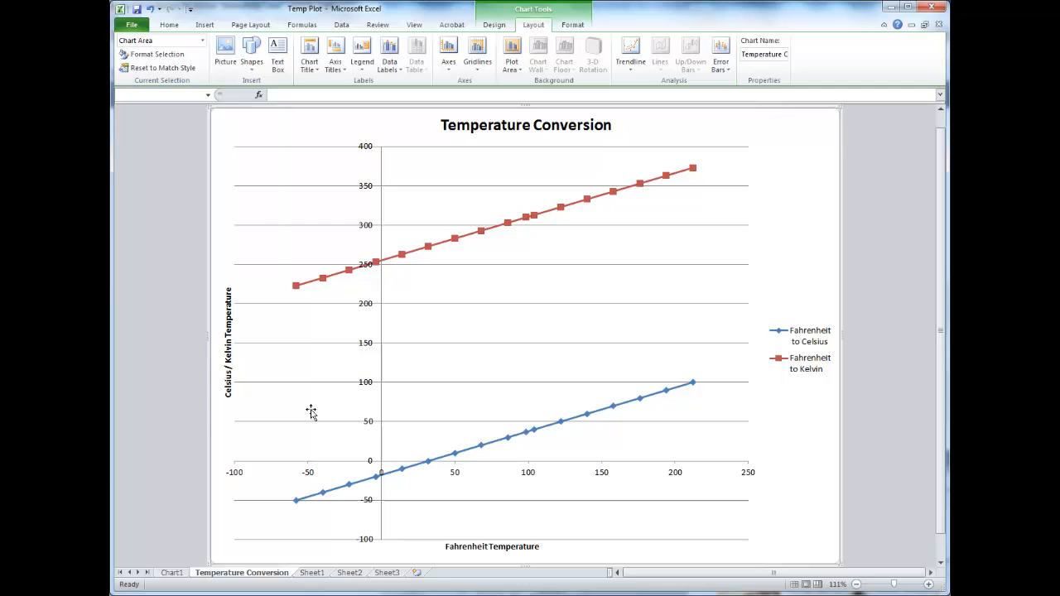
pyautogui.moveTo(467, 583)
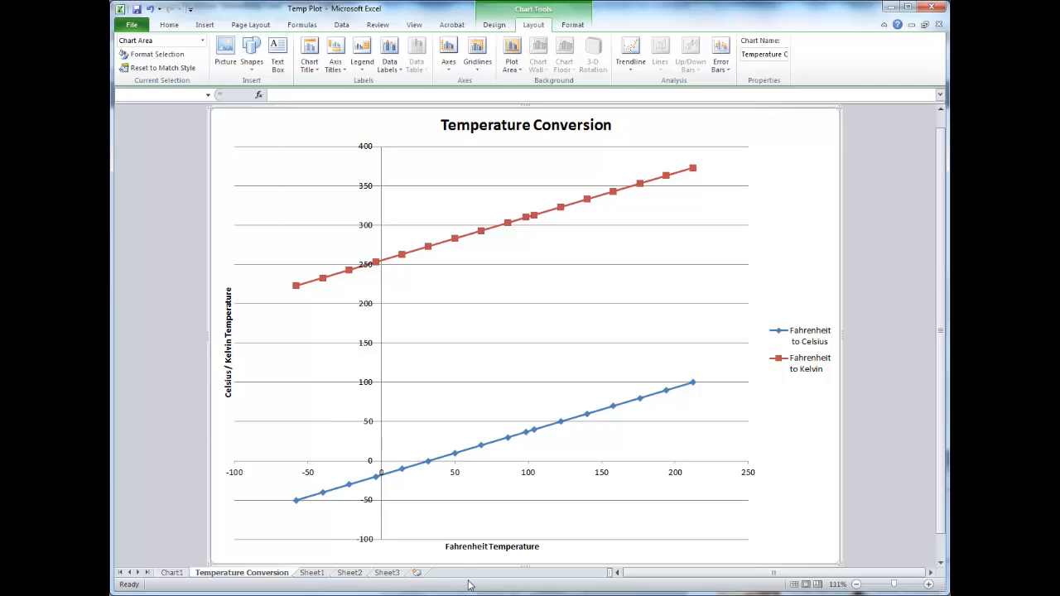
pyautogui.moveTo(282, 489)
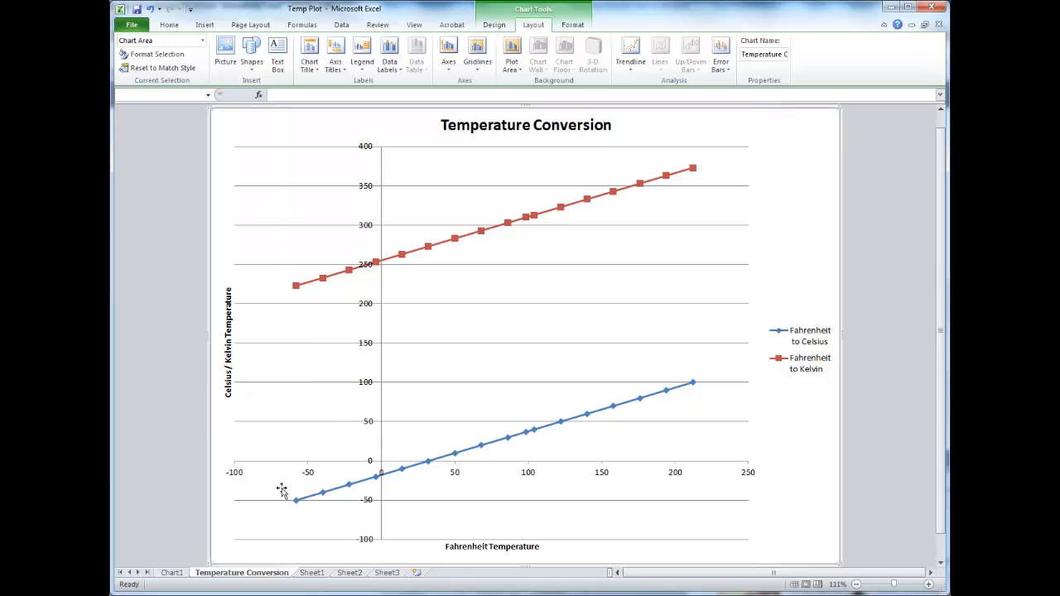
pyautogui.moveTo(762, 365)
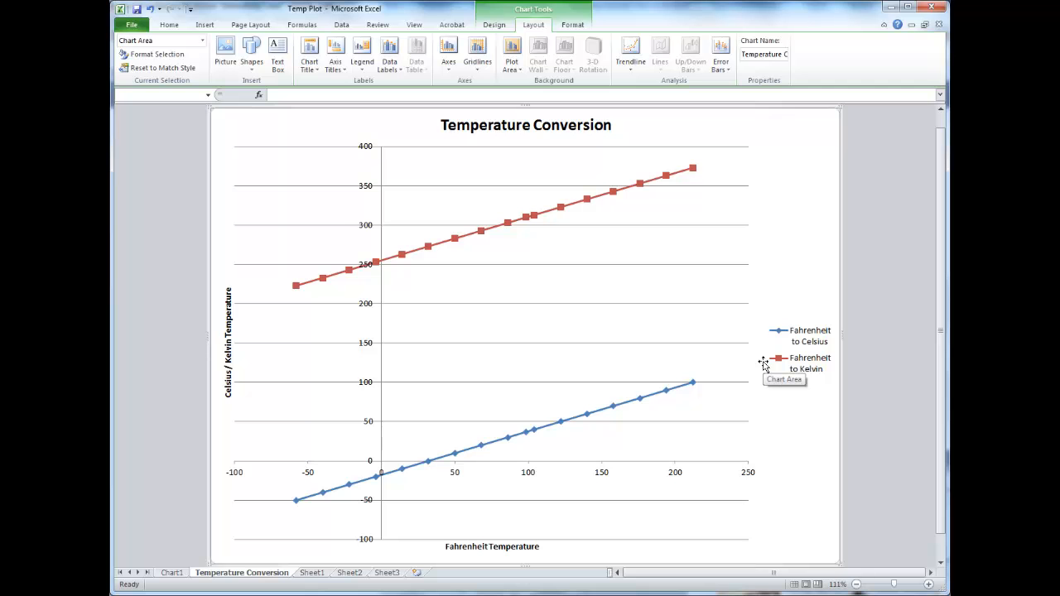
pyautogui.moveTo(299, 356)
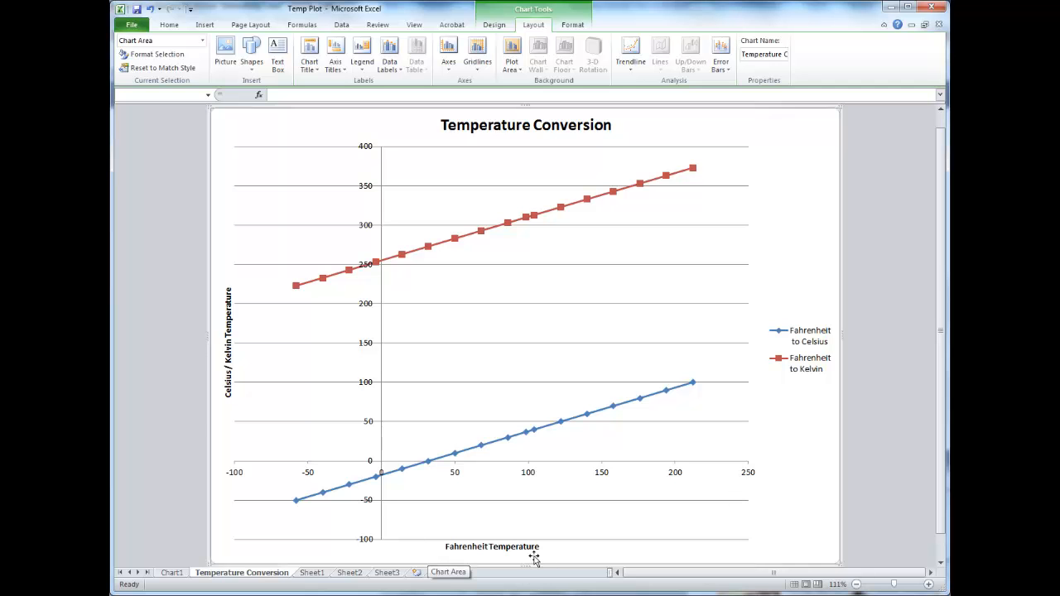
pyautogui.moveTo(239, 400)
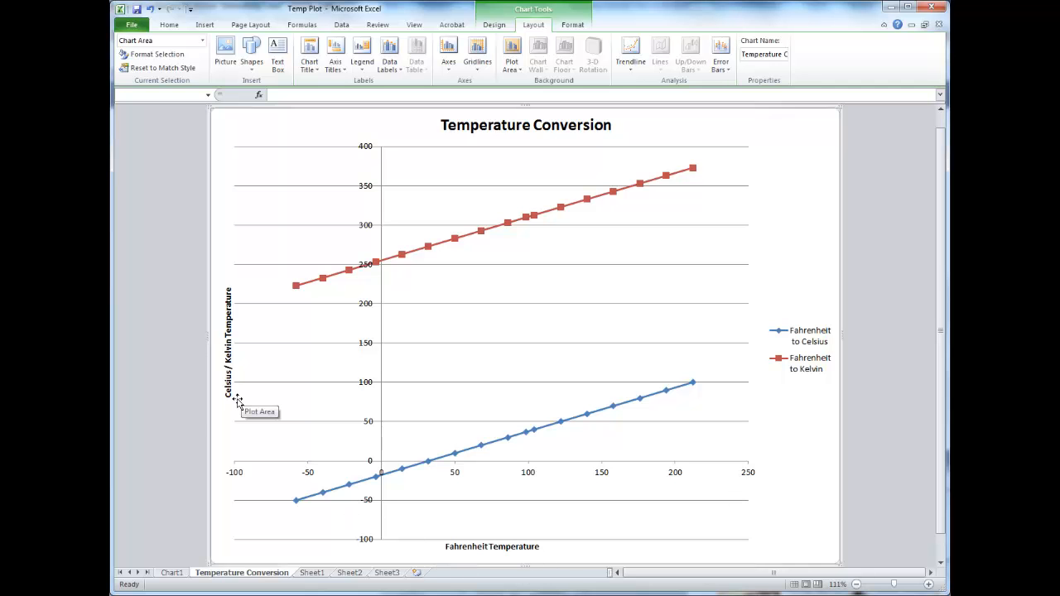
pyautogui.moveTo(772, 299)
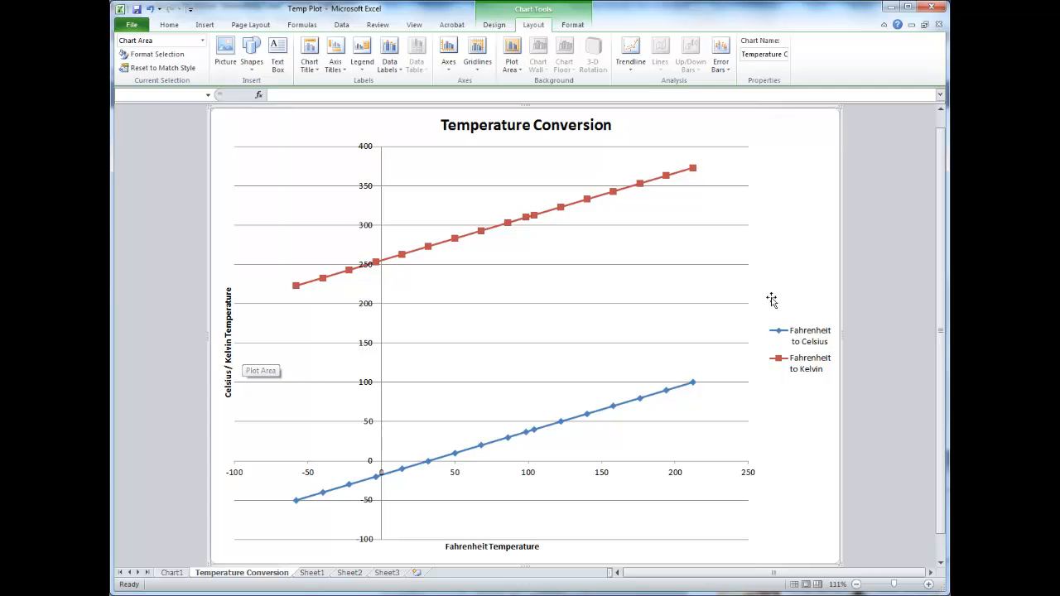
pyautogui.moveTo(522, 447)
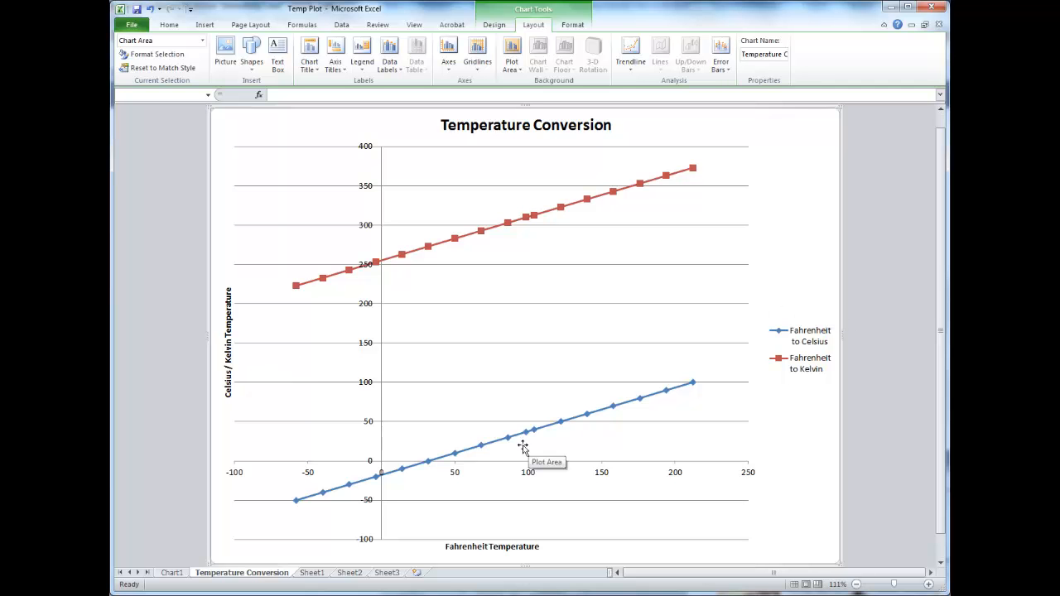
pyautogui.moveTo(470, 487)
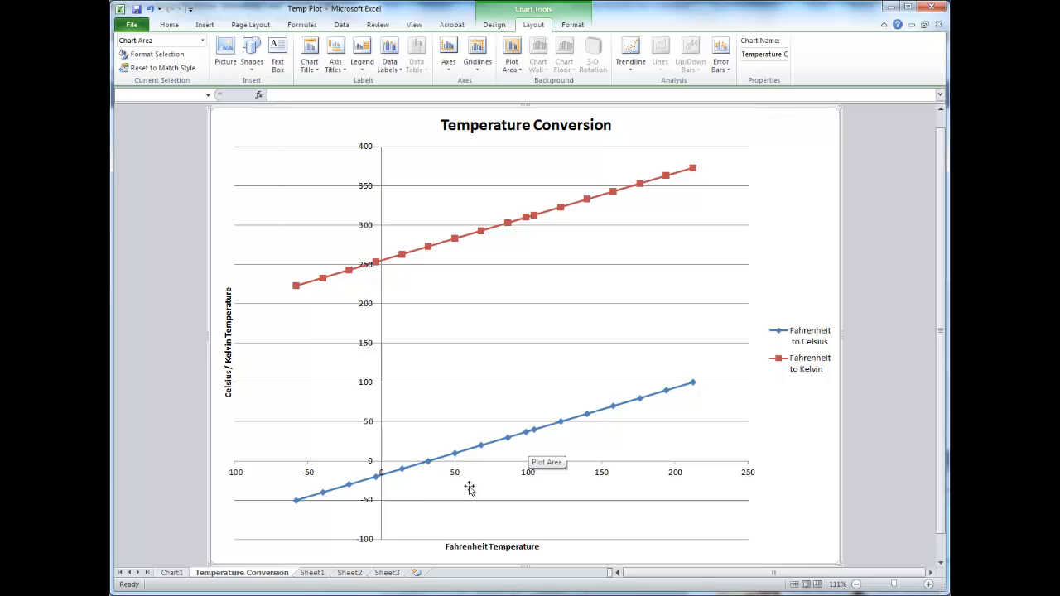
pyautogui.moveTo(401, 506)
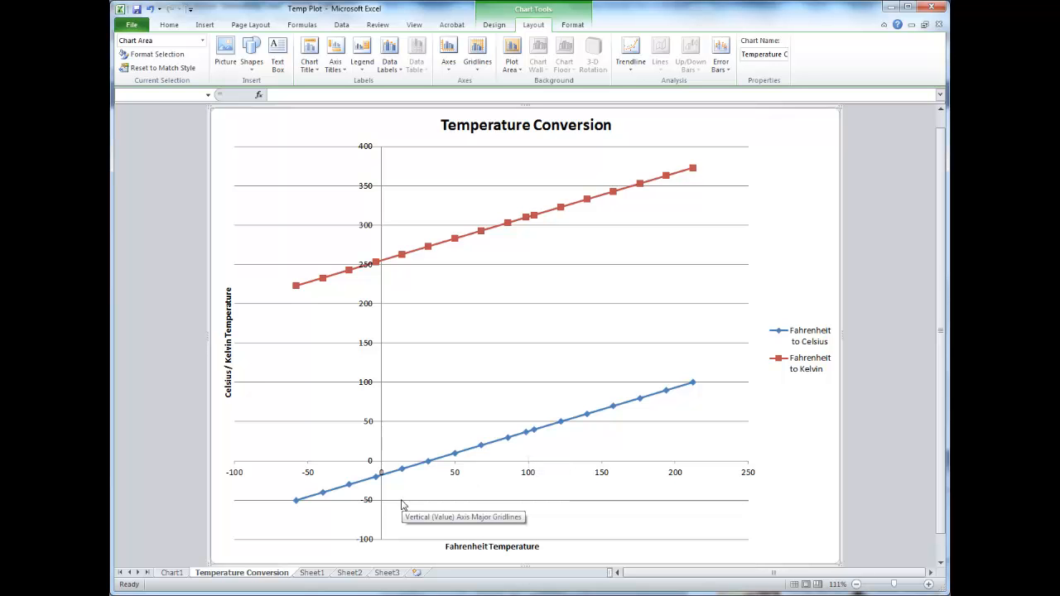
pyautogui.moveTo(544, 362)
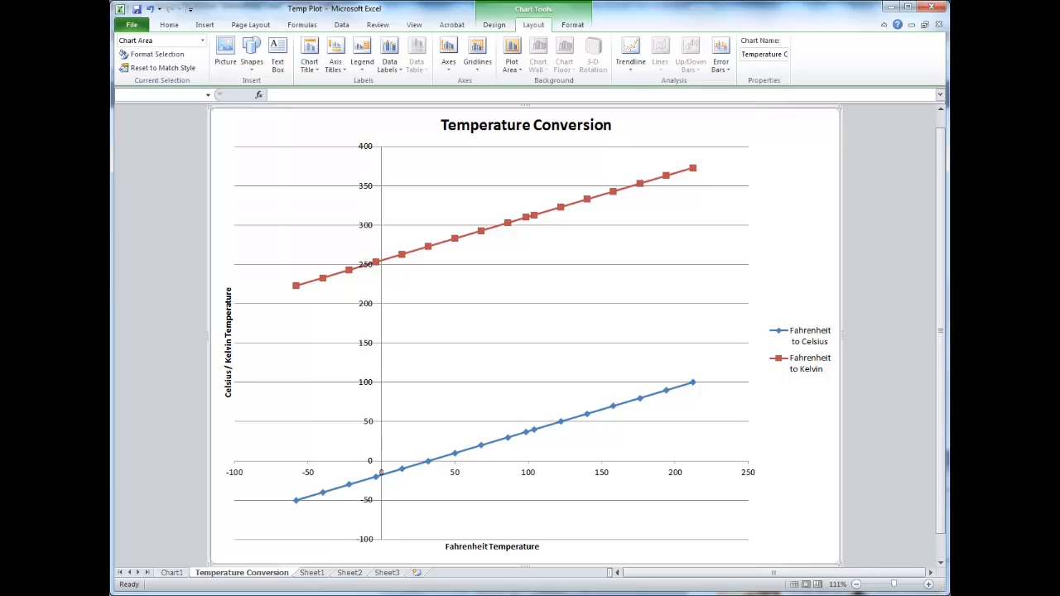
pyautogui.moveTo(368, 235)
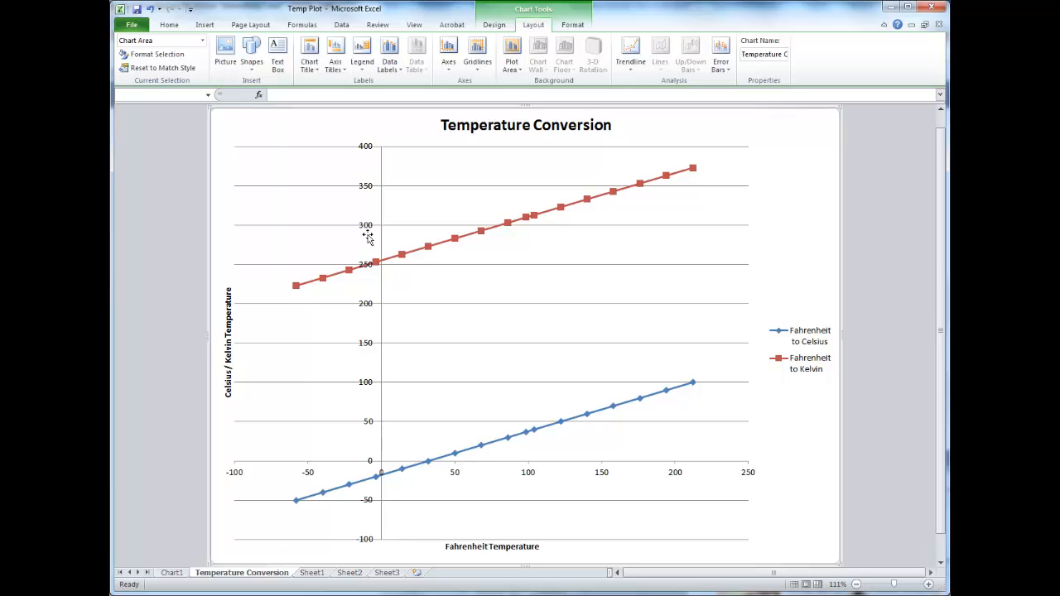